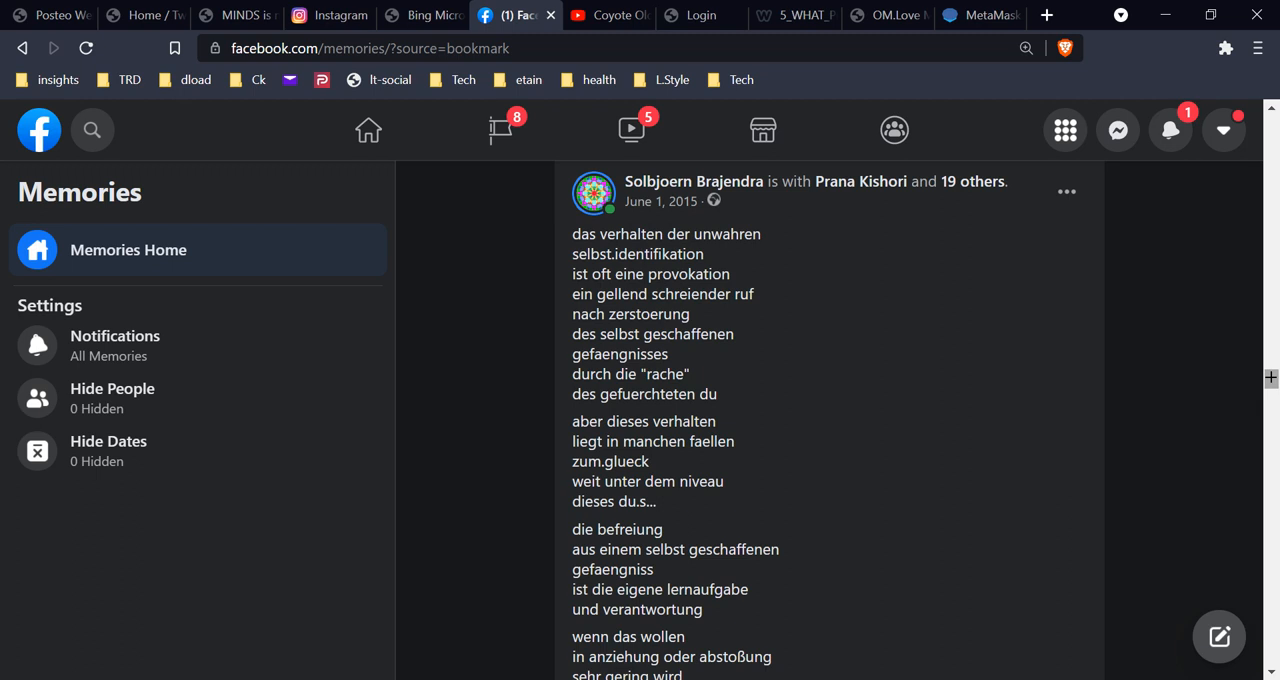
{"action": "scroll", "scroll_direction": "down", "scroll_amount": 3}
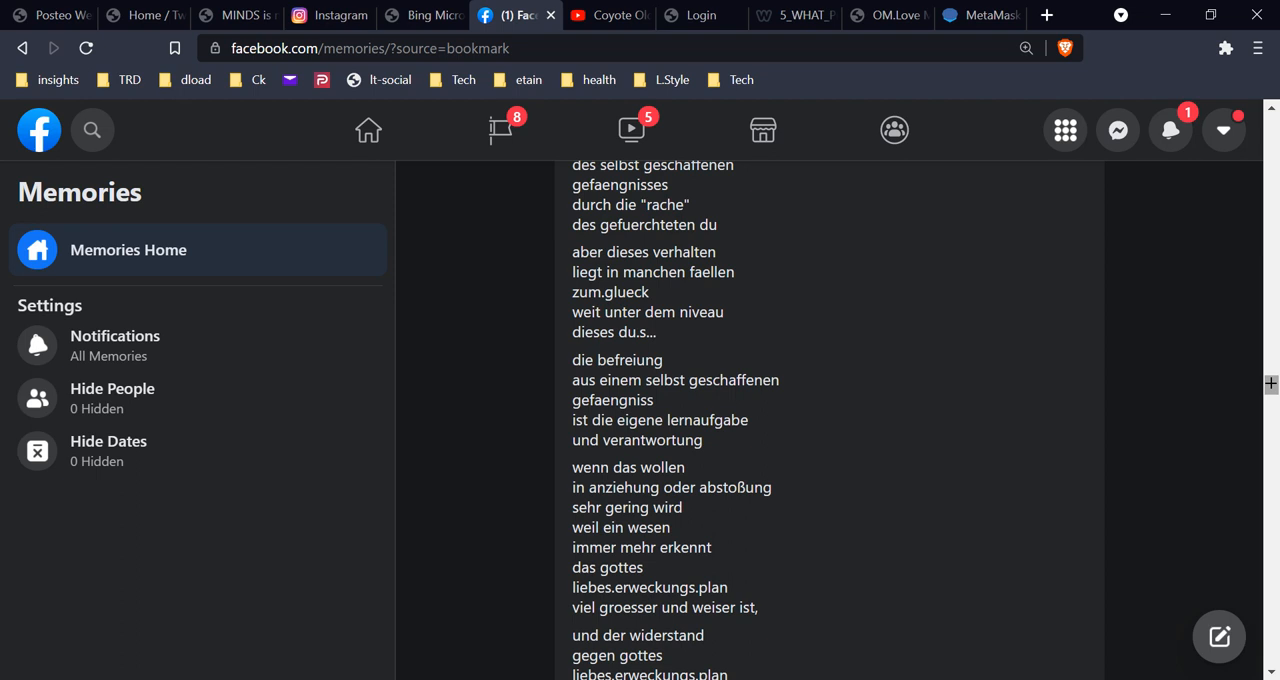
{"action": "scroll", "scroll_direction": "down", "scroll_amount": 3}
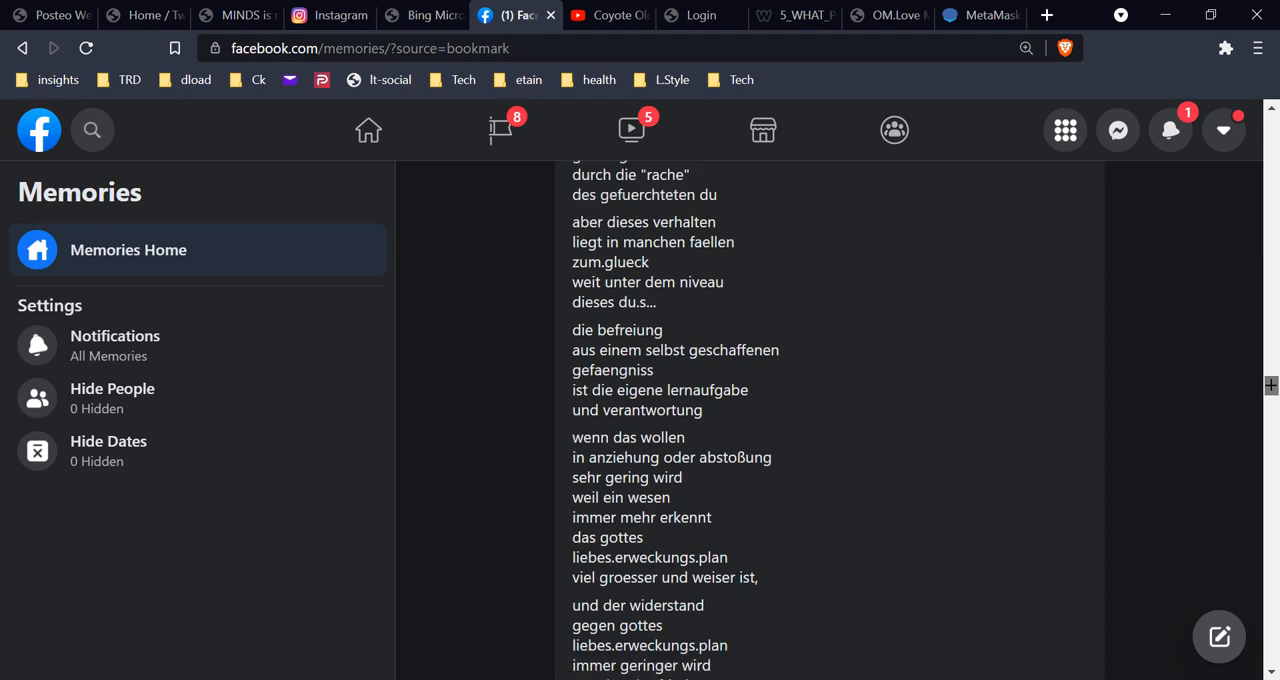
{"action": "scroll", "scroll_direction": "down", "scroll_amount": 3}
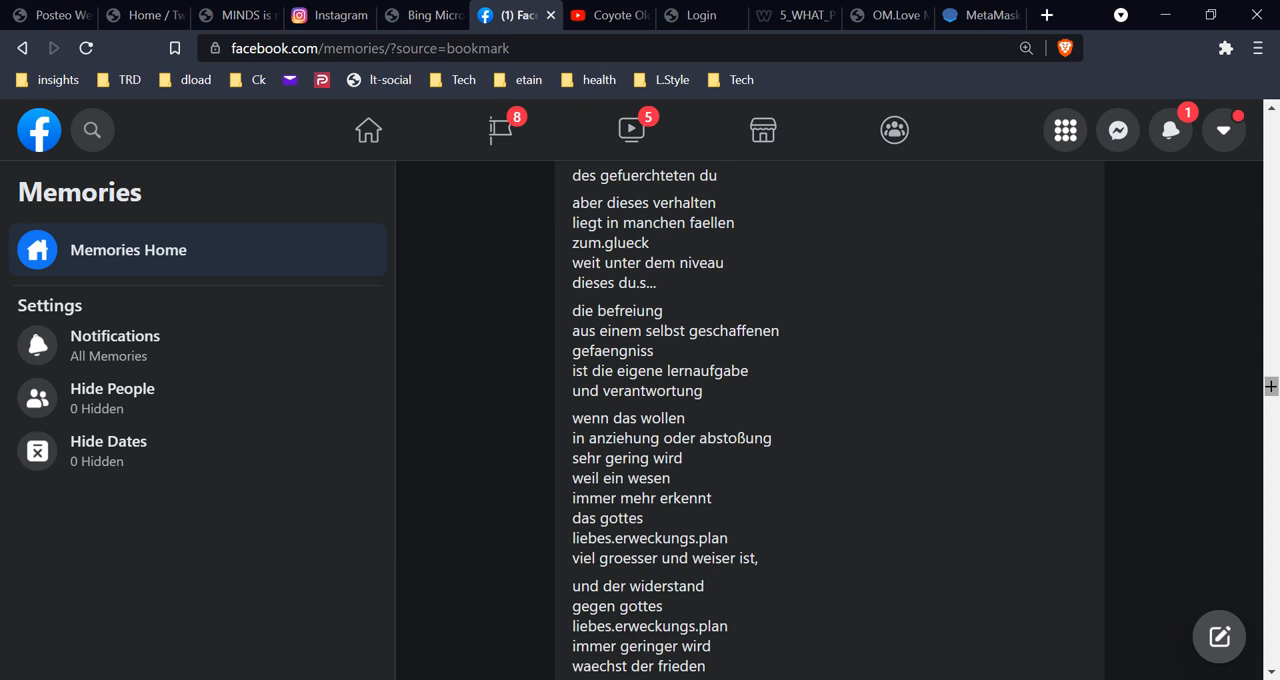
{"action": "scroll", "scroll_direction": "down", "scroll_amount": 3}
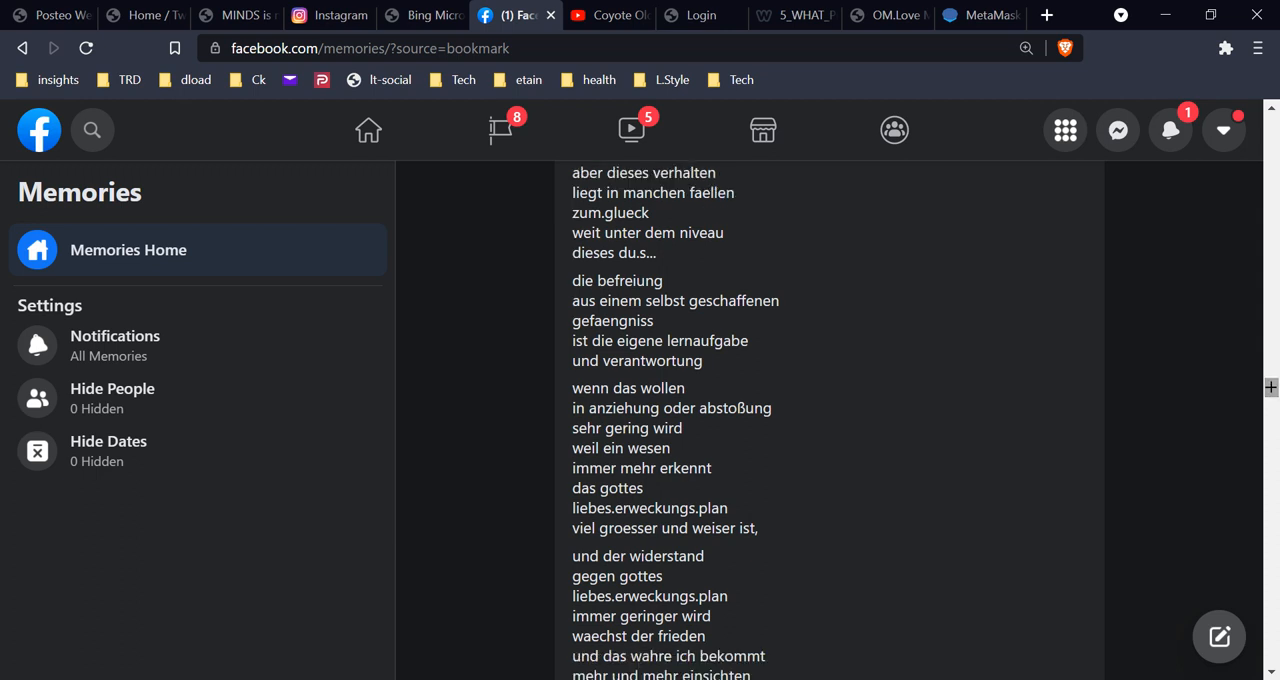
{"action": "scroll", "scroll_direction": "down", "scroll_amount": 3}
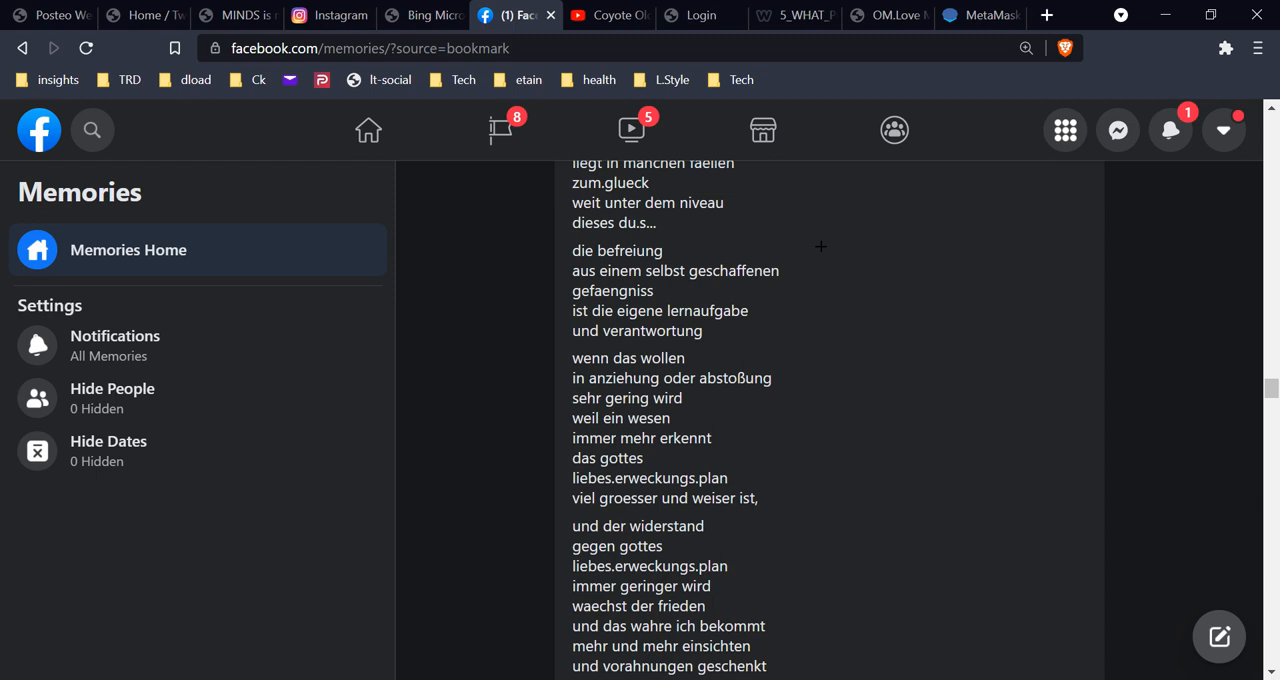
{"action": "mouse_move", "coordinate": [1228, 381]}
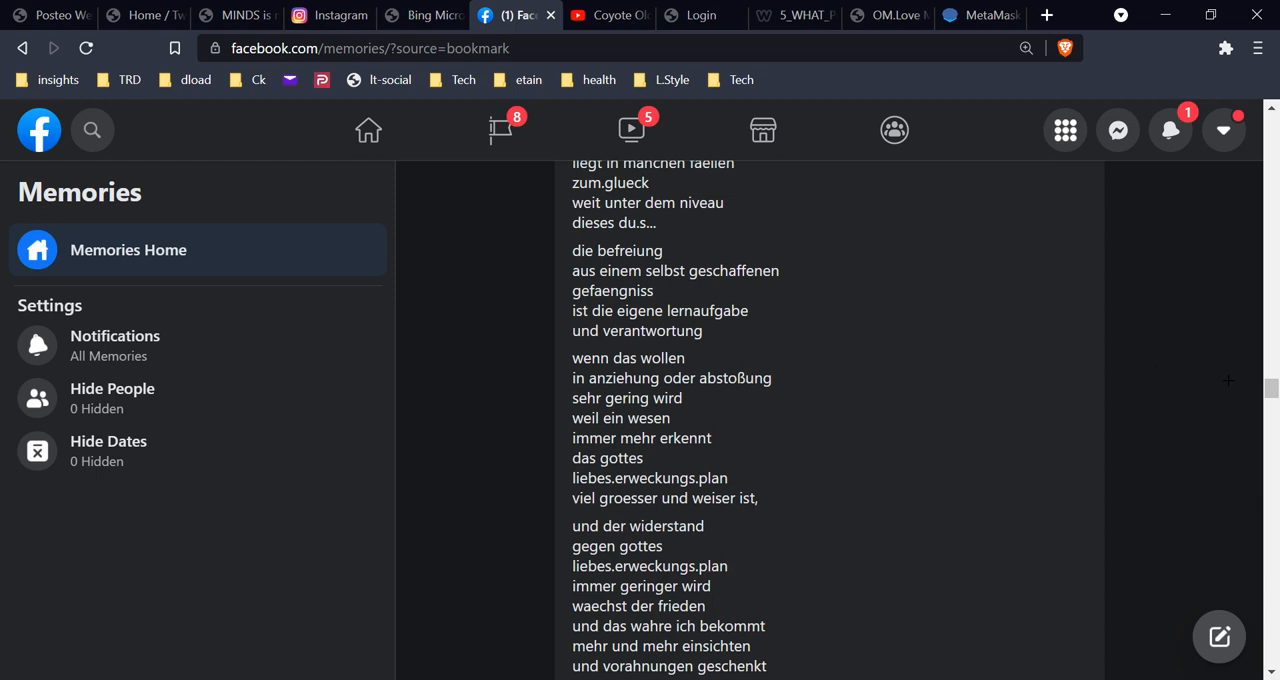
{"action": "scroll", "scroll_direction": "down", "scroll_amount": 3}
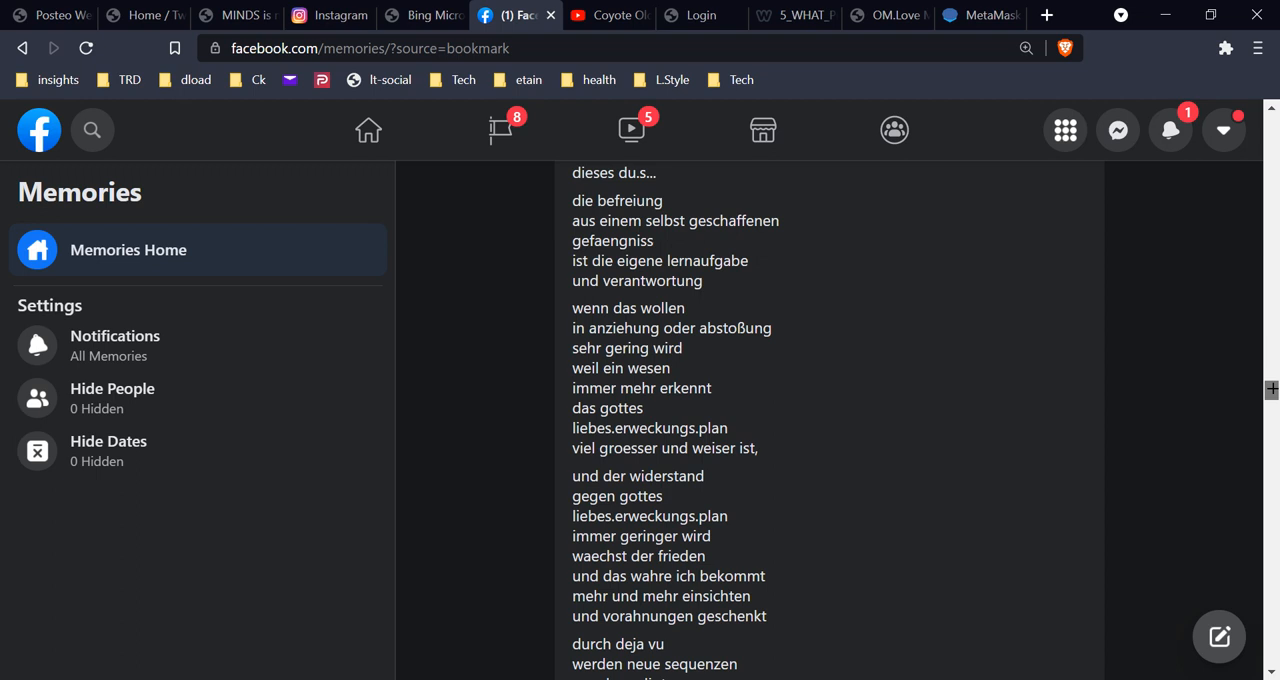
{"action": "scroll", "scroll_direction": "down", "scroll_amount": 3}
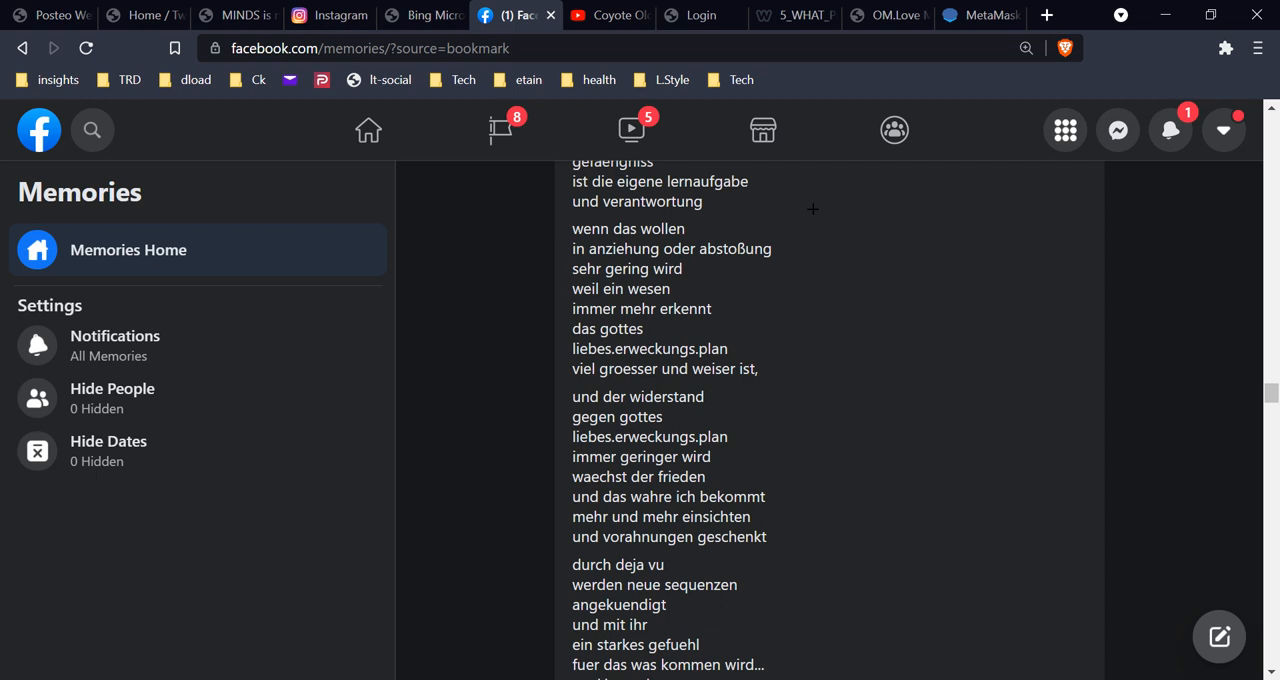
{"action": "mouse_move", "coordinate": [739, 287]}
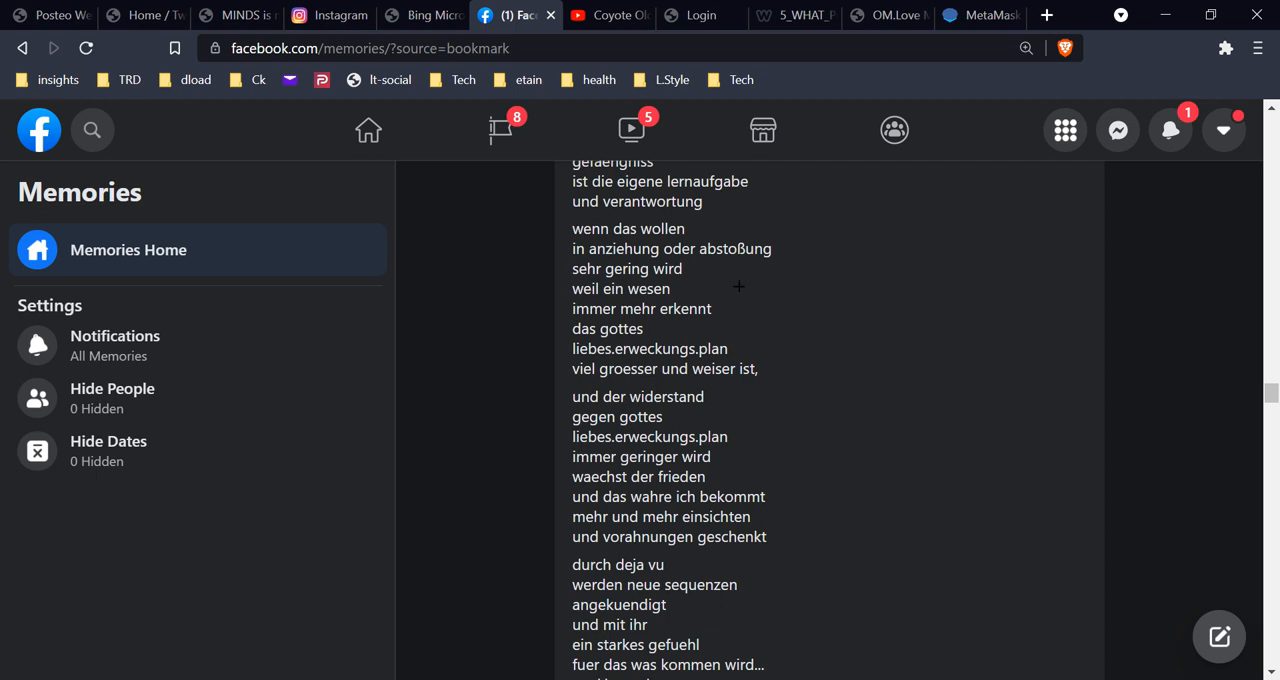
{"action": "mouse_move", "coordinate": [694, 283]}
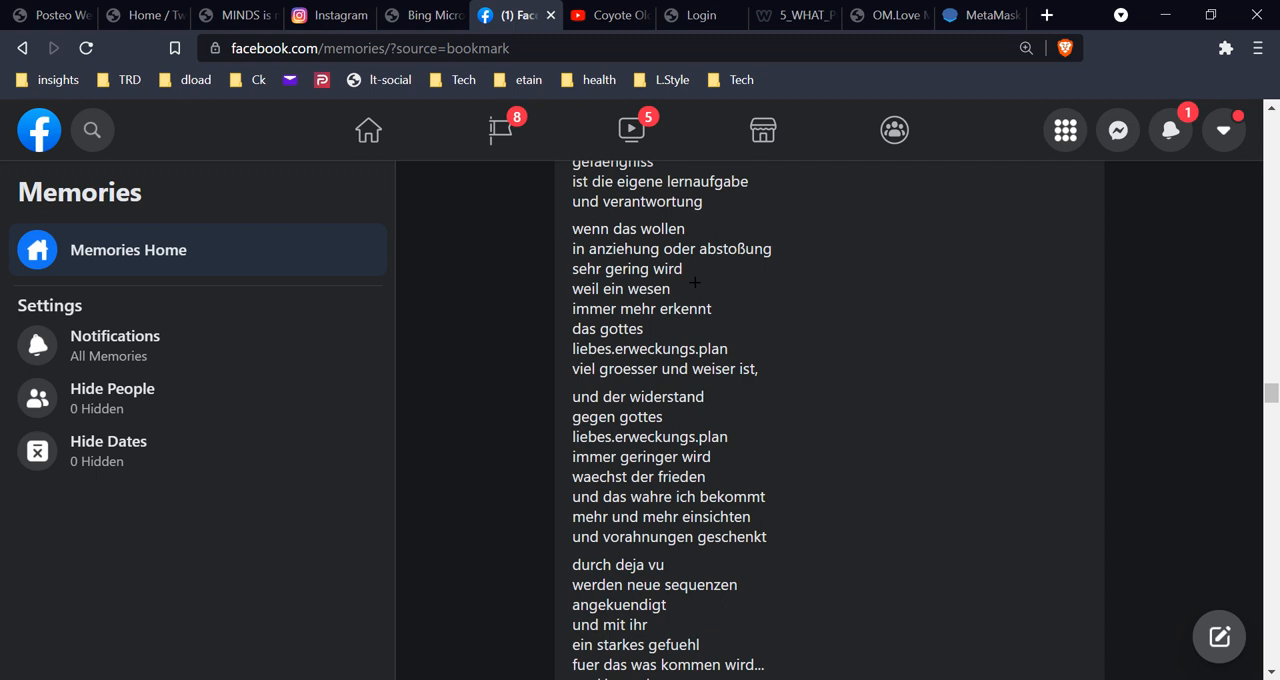
{"action": "mouse_move", "coordinate": [739, 307]}
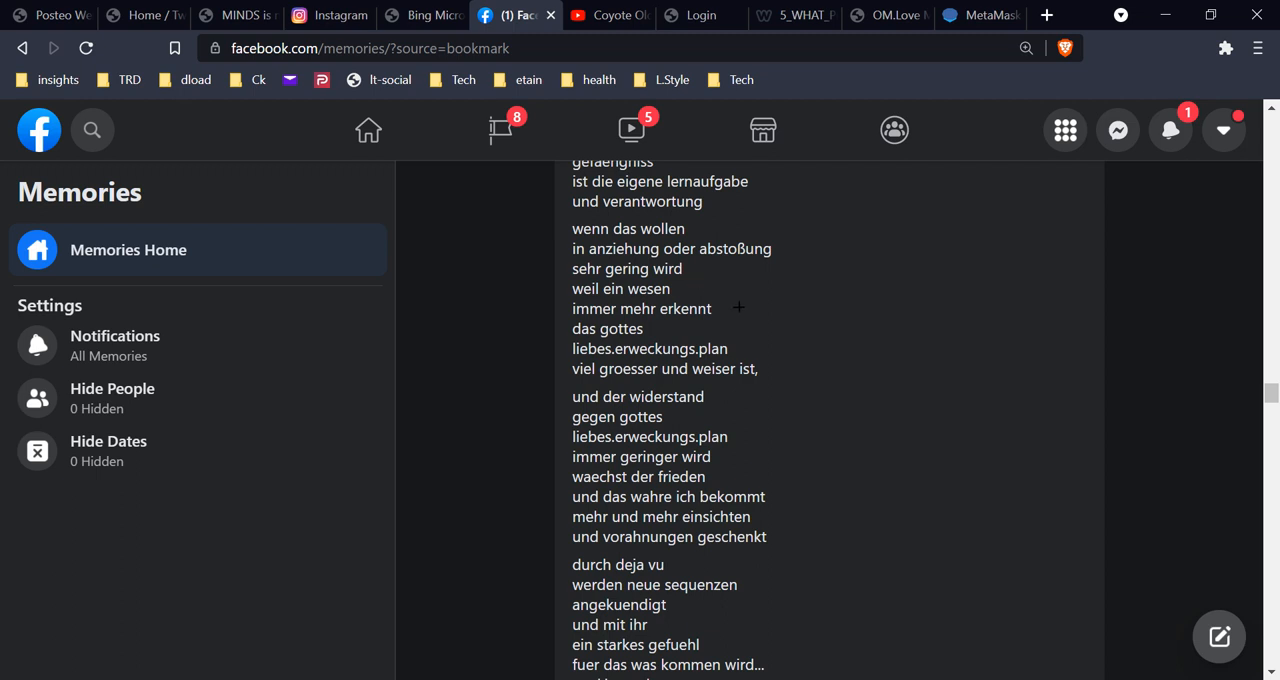
{"action": "mouse_move", "coordinate": [904, 373]}
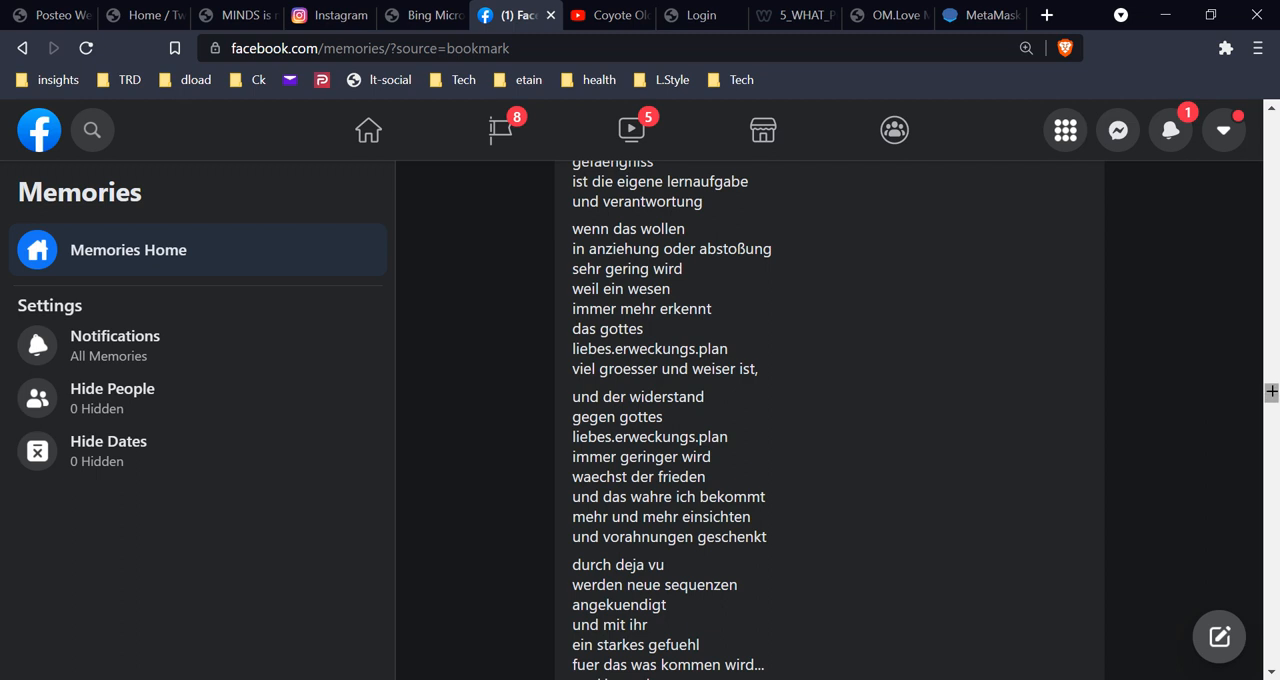
{"action": "scroll", "scroll_direction": "down", "scroll_amount": 3}
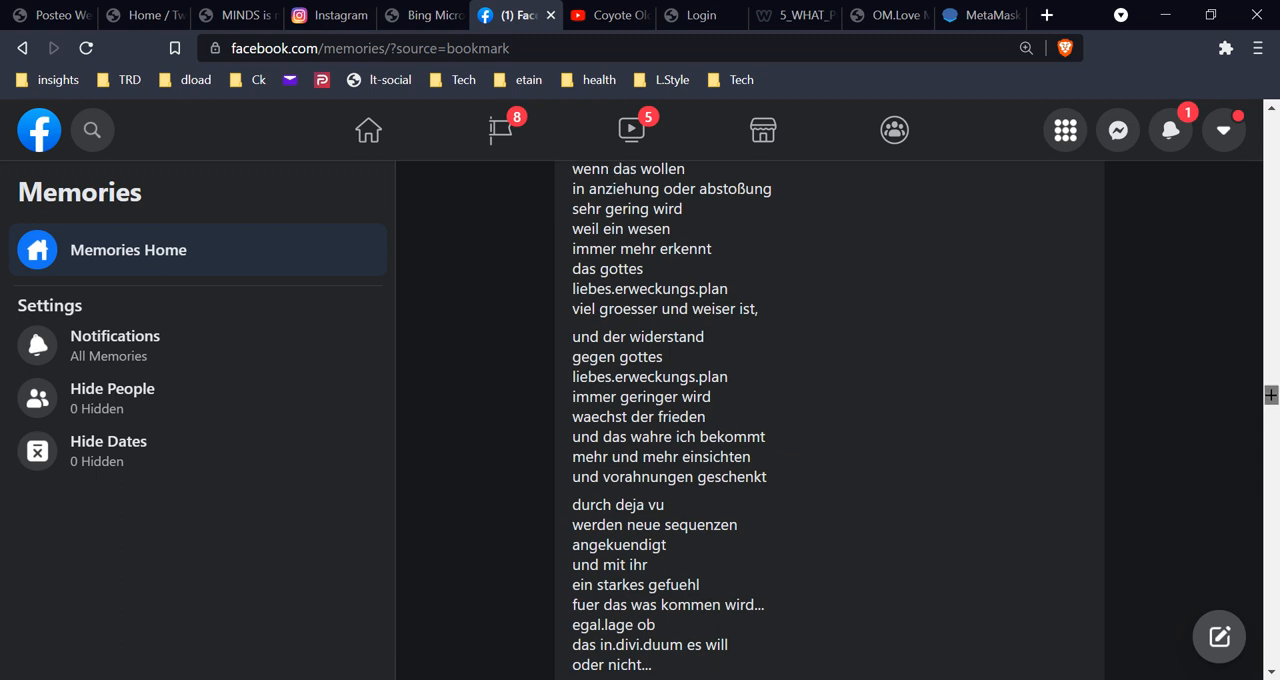
{"action": "scroll", "scroll_direction": "down", "scroll_amount": 3}
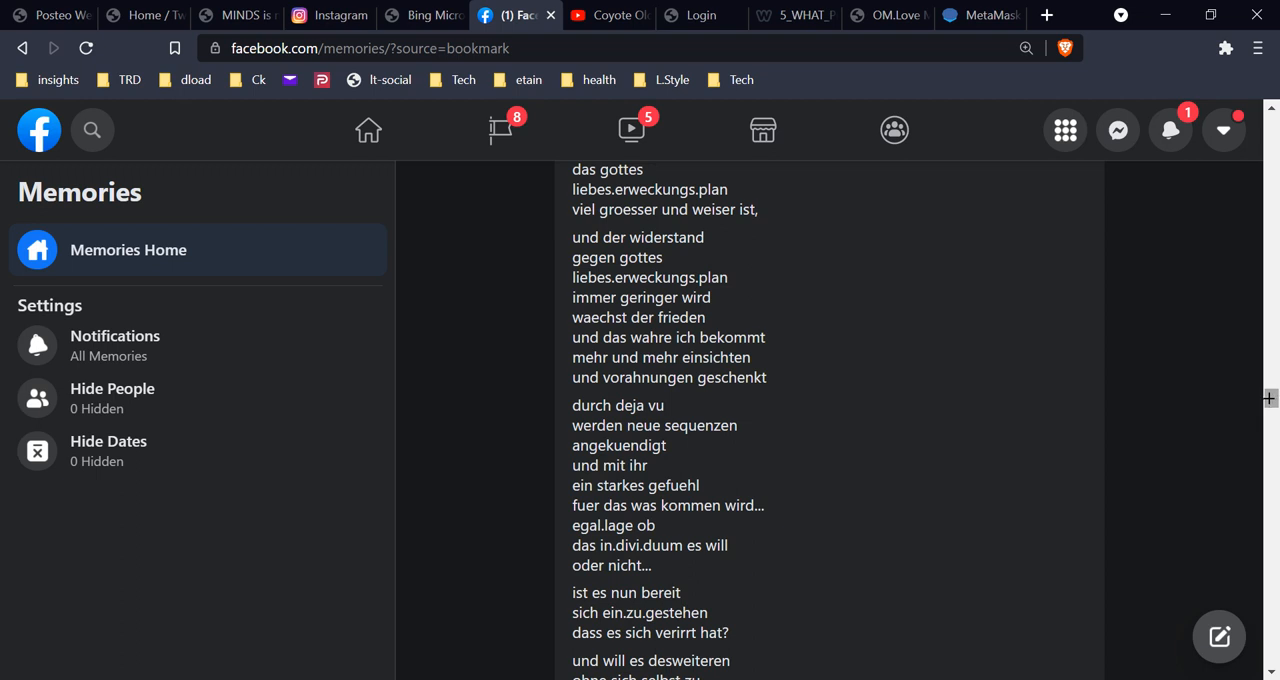
{"action": "scroll", "scroll_direction": "down", "scroll_amount": 3}
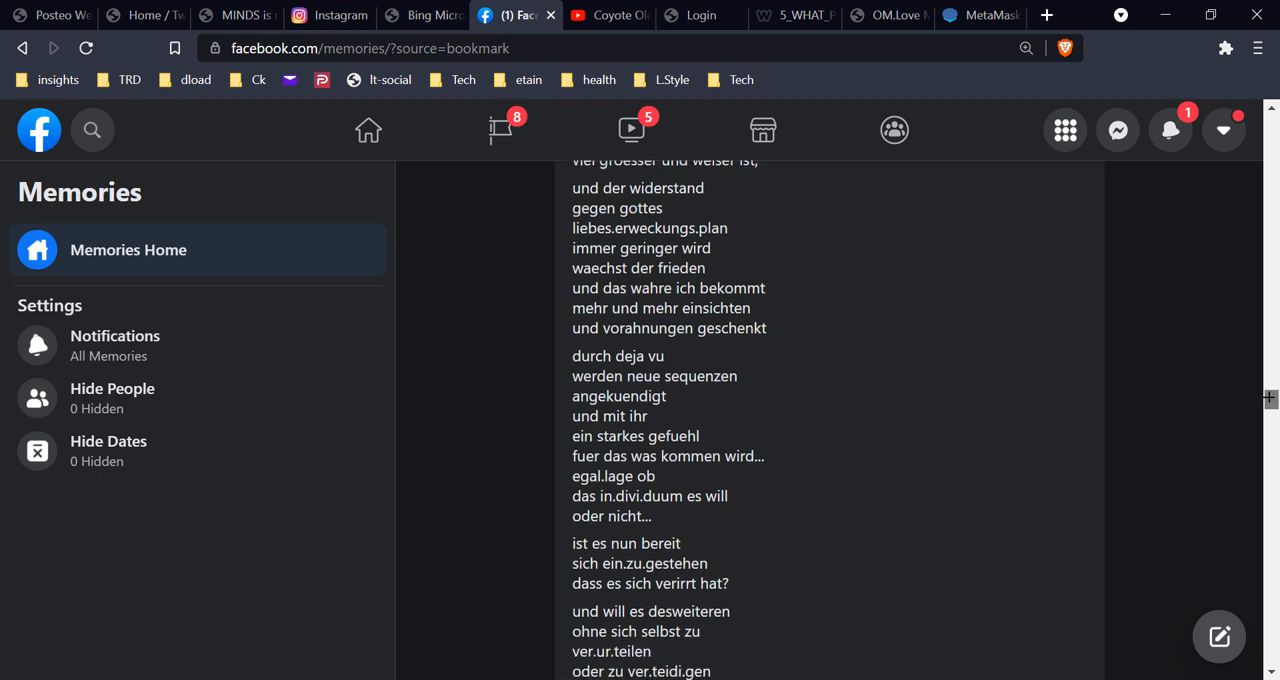
{"action": "scroll", "scroll_direction": "down", "scroll_amount": 3}
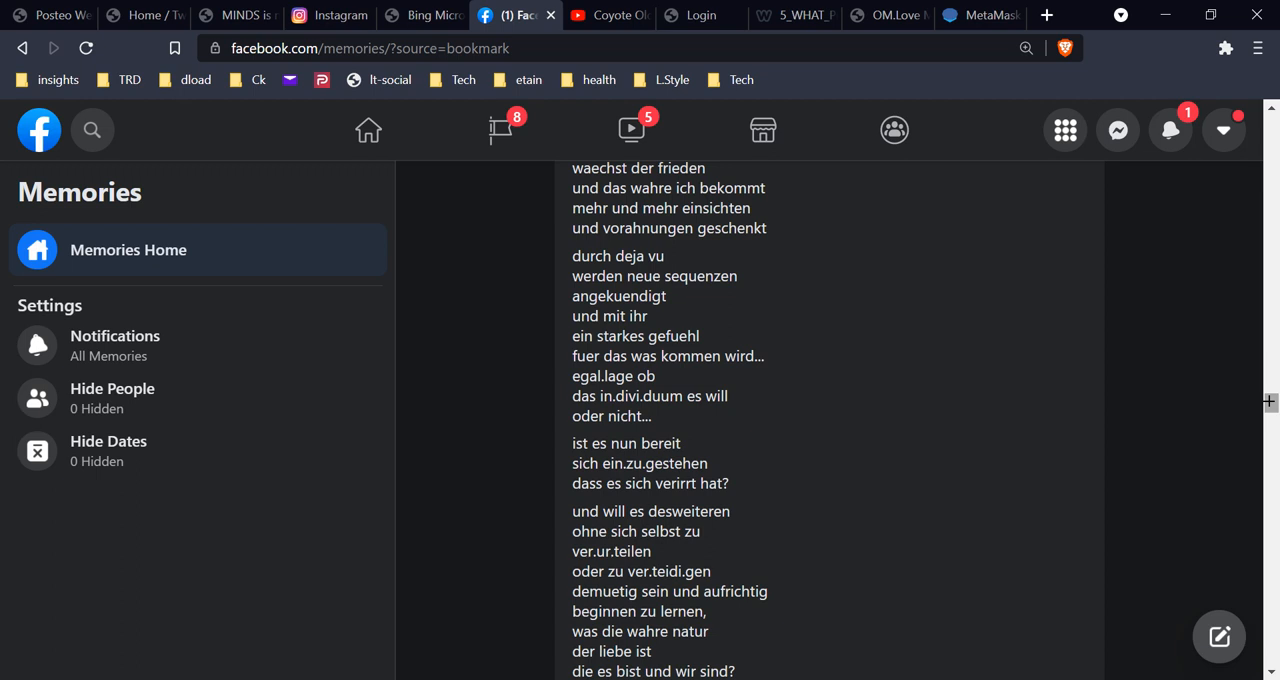
{"action": "scroll", "scroll_direction": "down", "scroll_amount": 3}
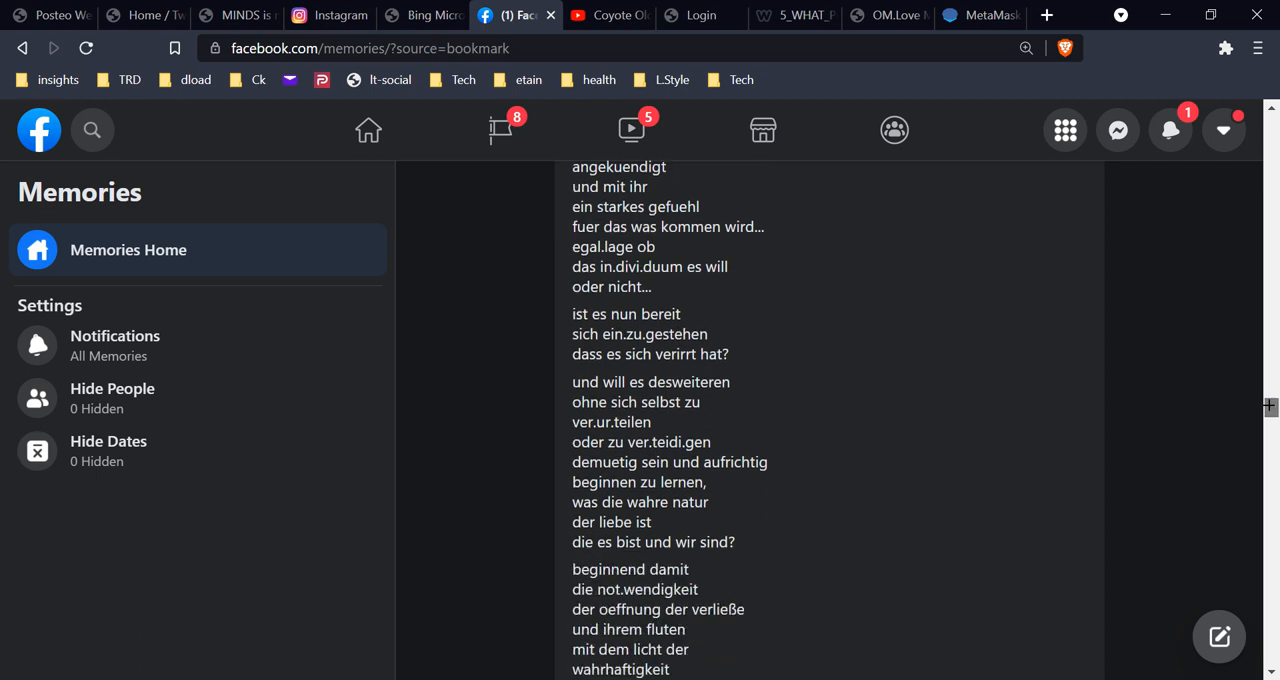
{"action": "scroll", "scroll_direction": "down", "scroll_amount": 3}
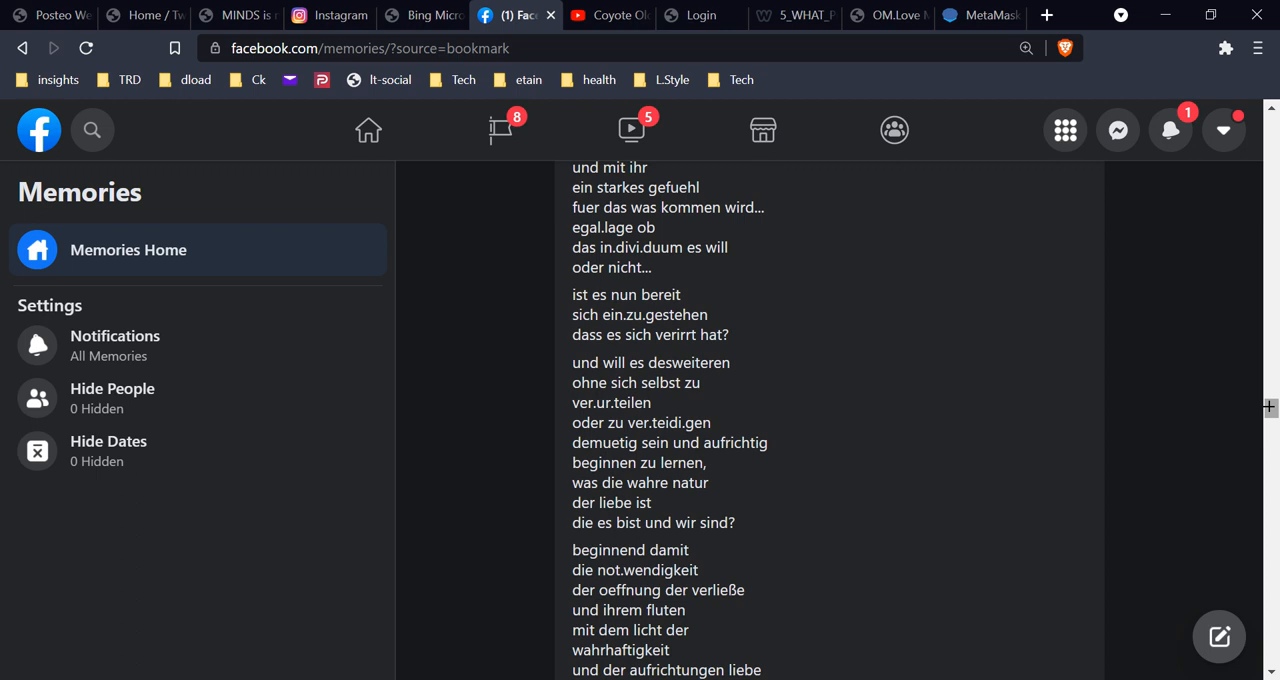
{"action": "scroll", "scroll_direction": "down", "scroll_amount": 3}
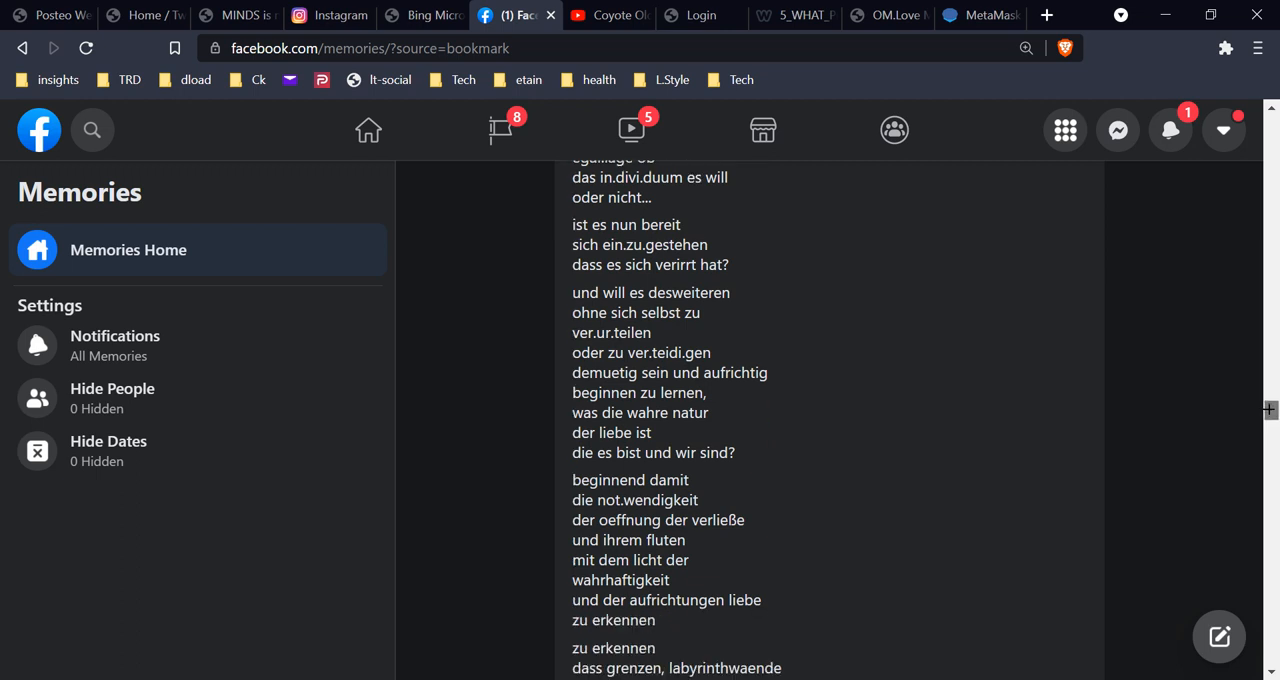
{"action": "scroll", "scroll_direction": "down", "scroll_amount": 3}
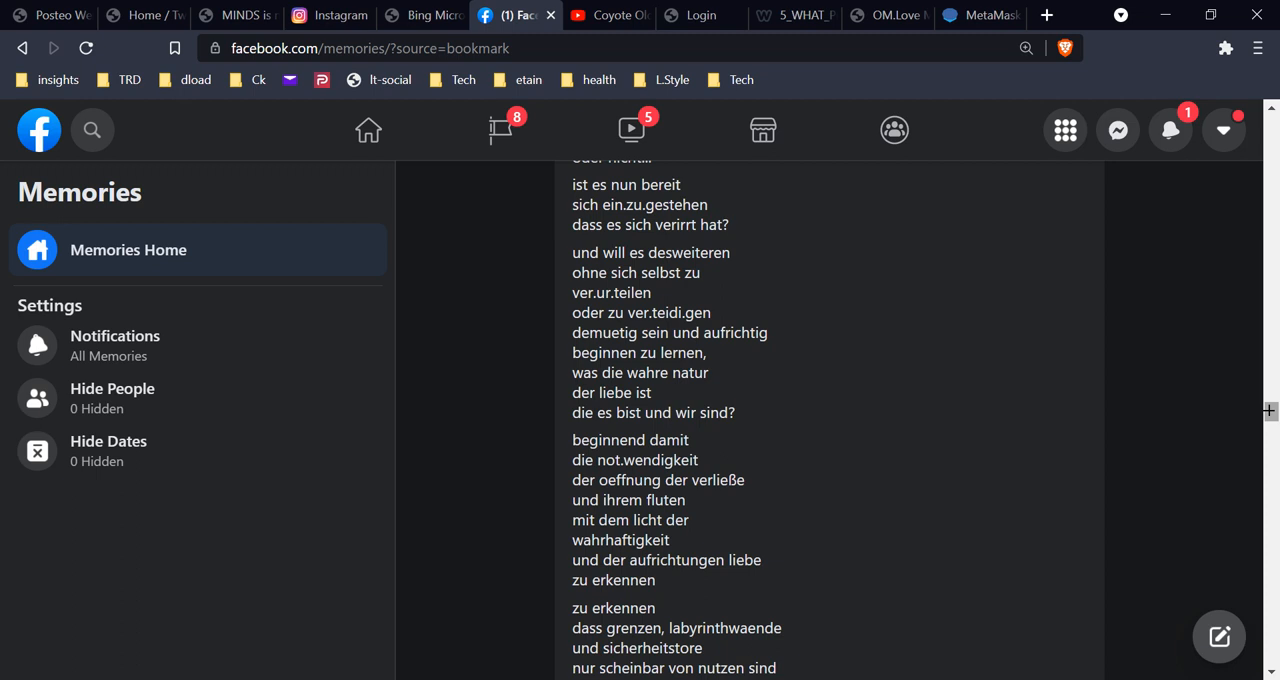
{"action": "scroll", "scroll_direction": "down", "scroll_amount": 3}
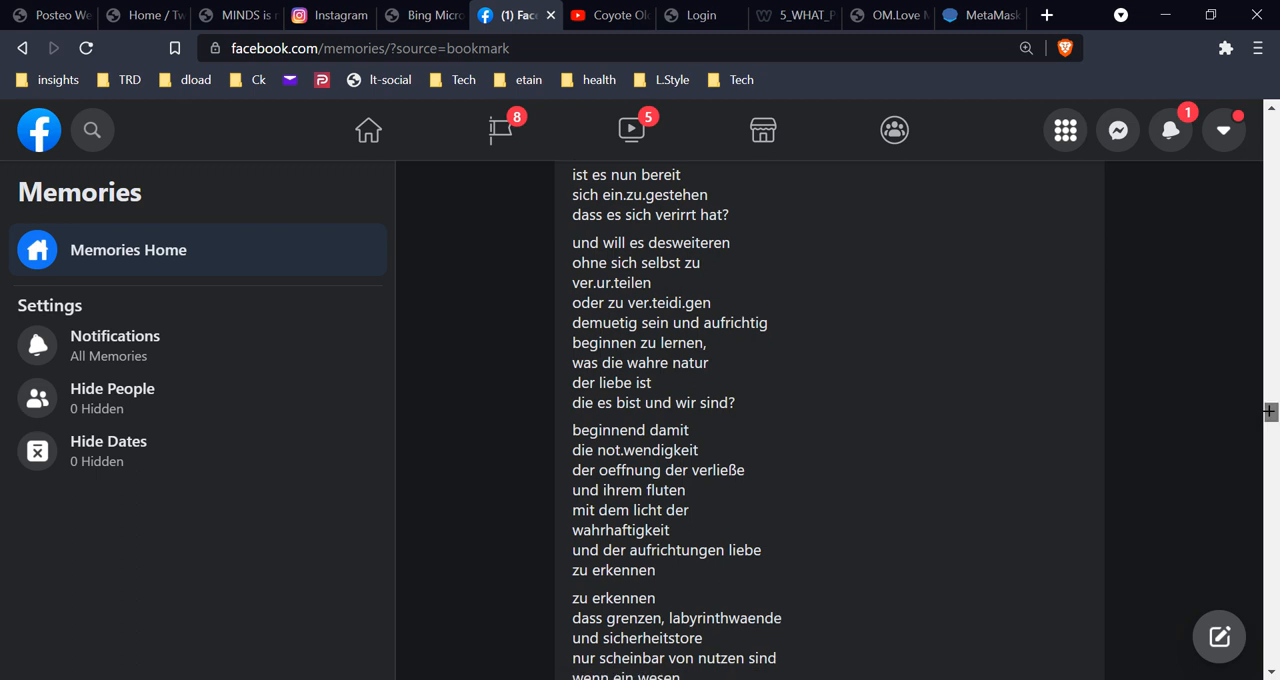
{"action": "scroll", "scroll_direction": "down", "scroll_amount": 3}
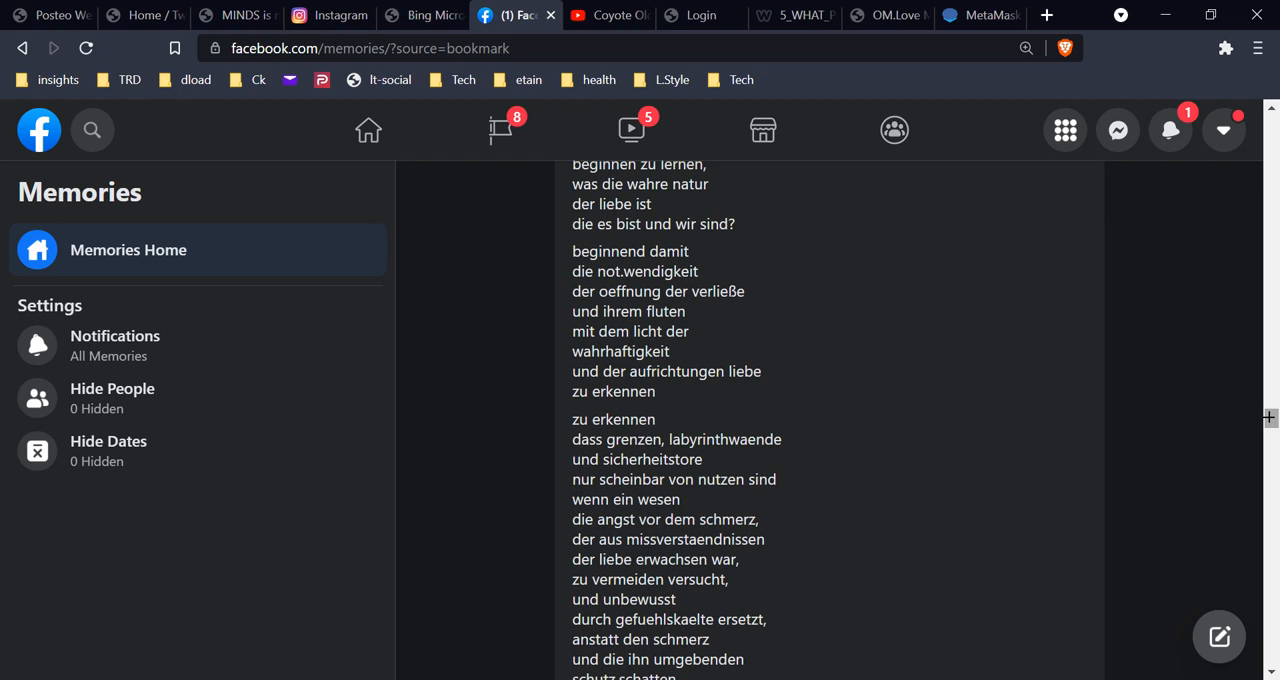
{"action": "scroll", "scroll_direction": "down", "scroll_amount": 3}
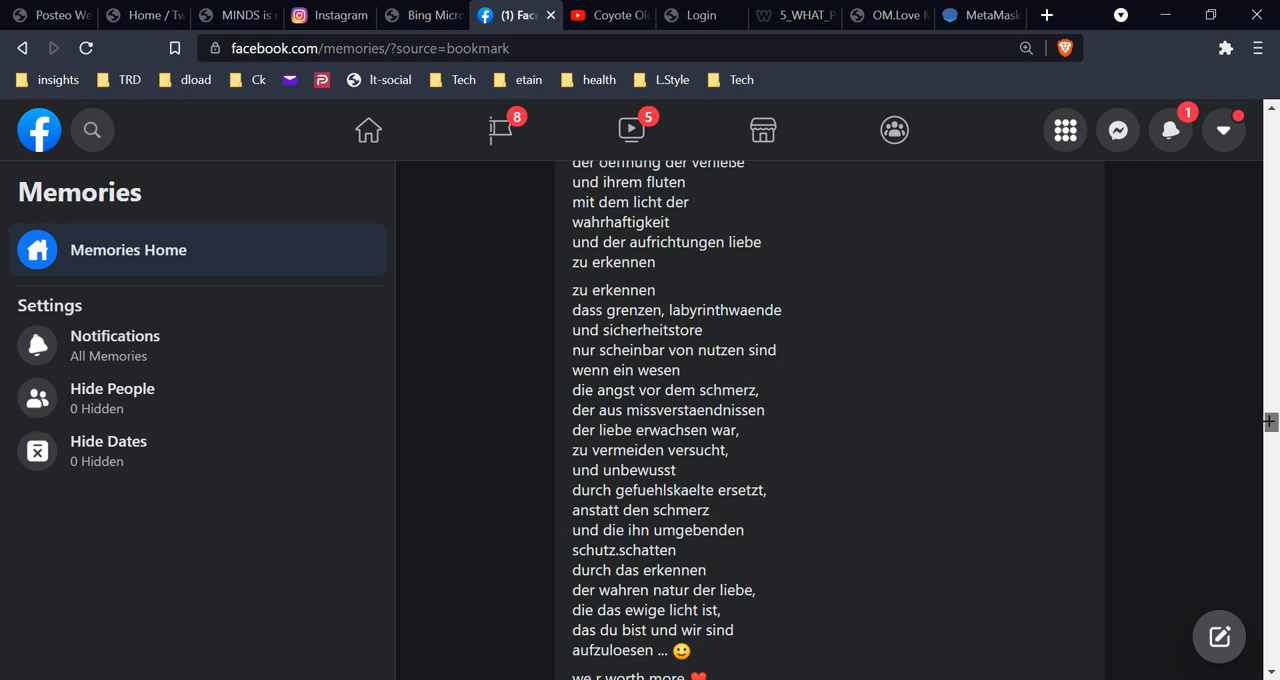
{"action": "scroll", "scroll_direction": "down", "scroll_amount": 3}
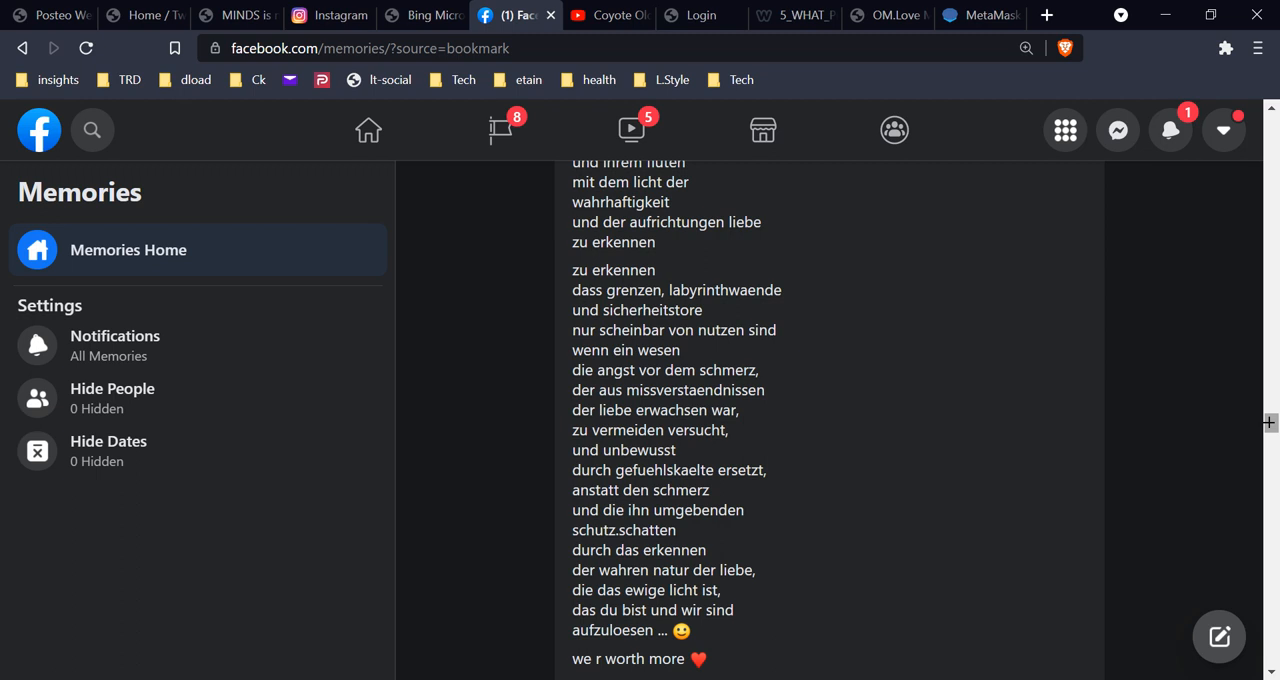
{"action": "scroll", "scroll_direction": "down", "scroll_amount": 3}
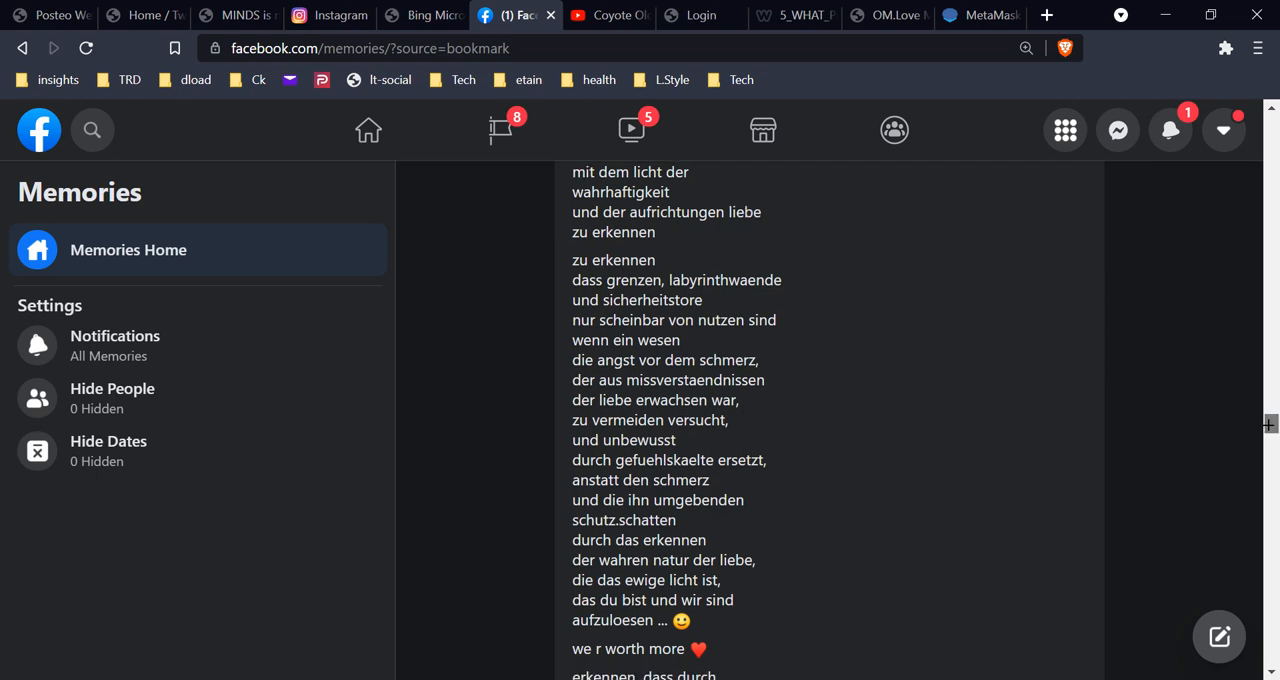
{"action": "scroll", "scroll_direction": "down", "scroll_amount": 3}
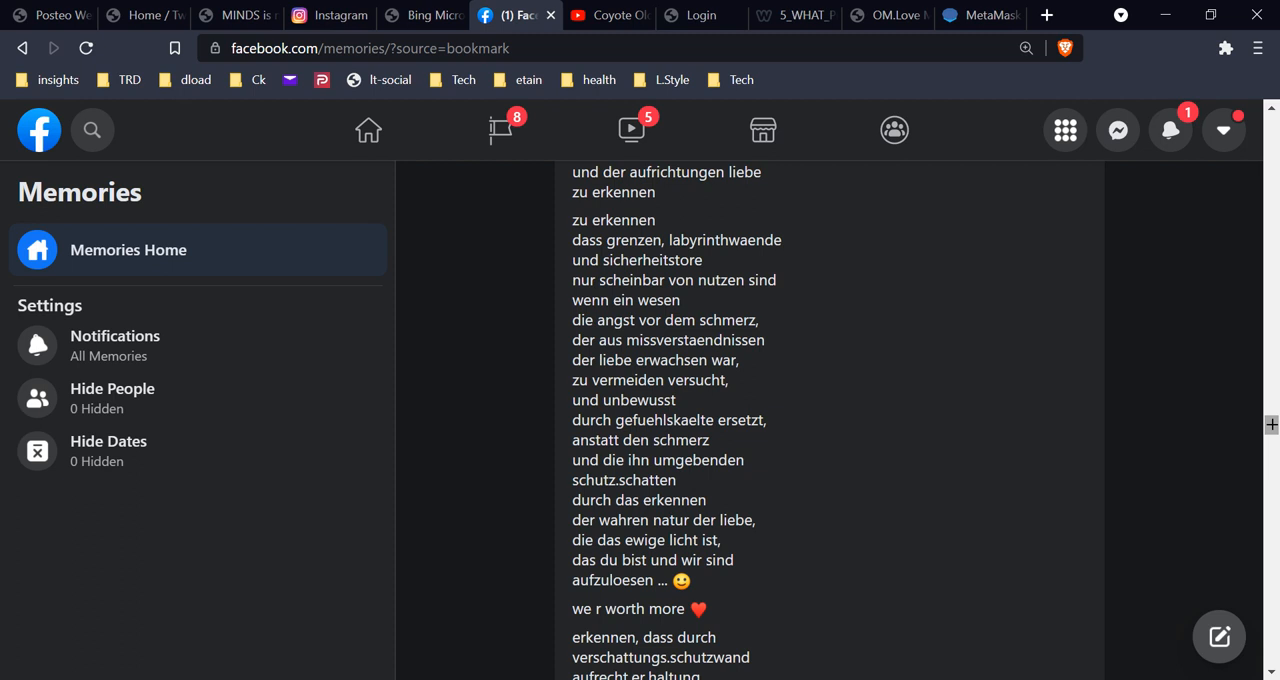
{"action": "scroll", "scroll_direction": "down", "scroll_amount": 3}
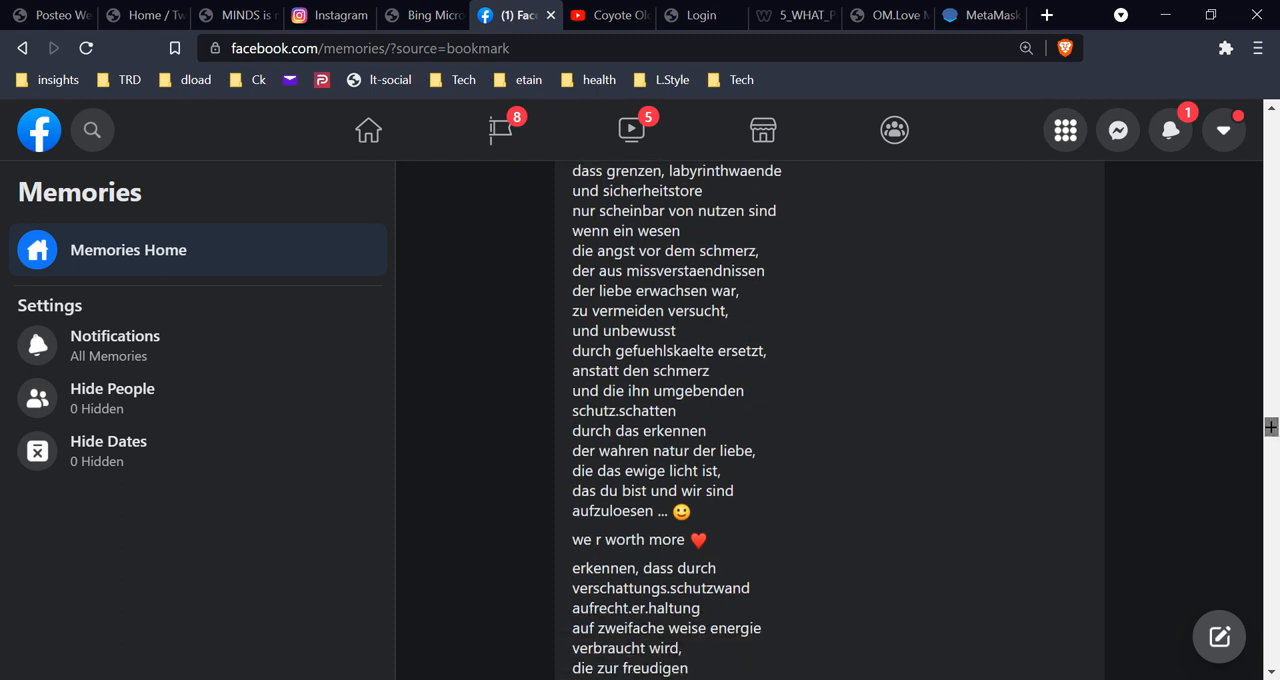
{"action": "scroll", "scroll_direction": "down", "scroll_amount": 3}
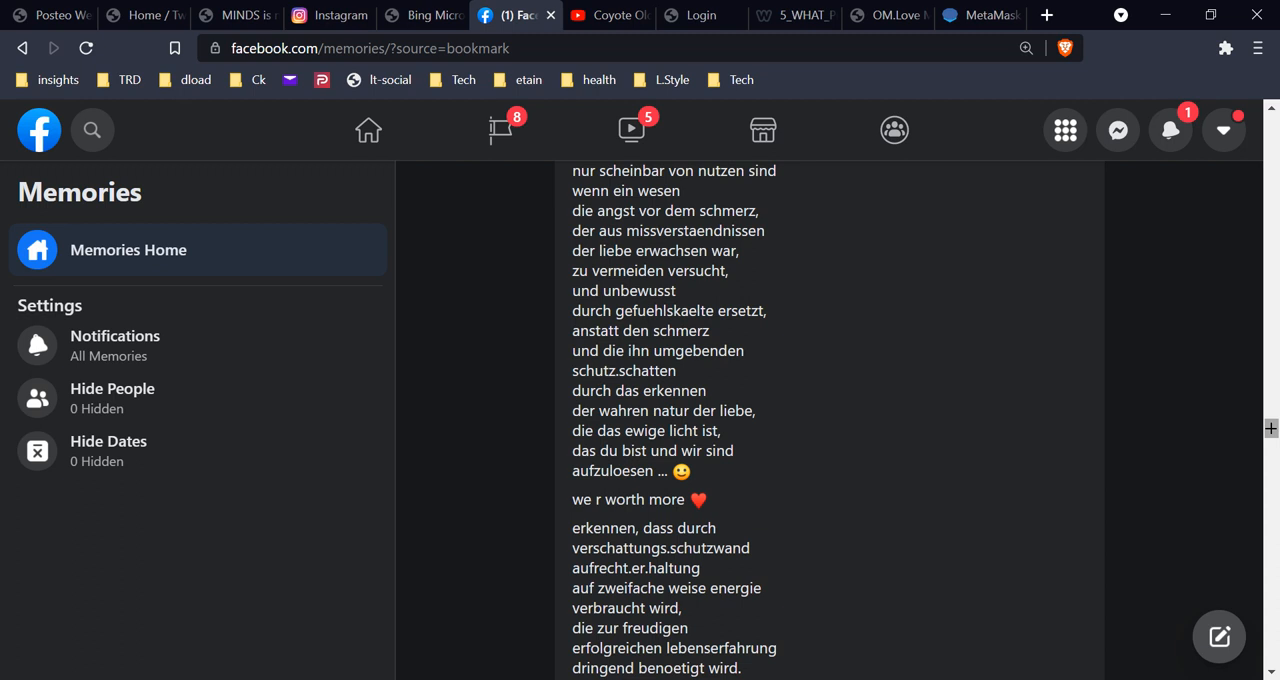
{"action": "scroll", "scroll_direction": "down", "scroll_amount": 3}
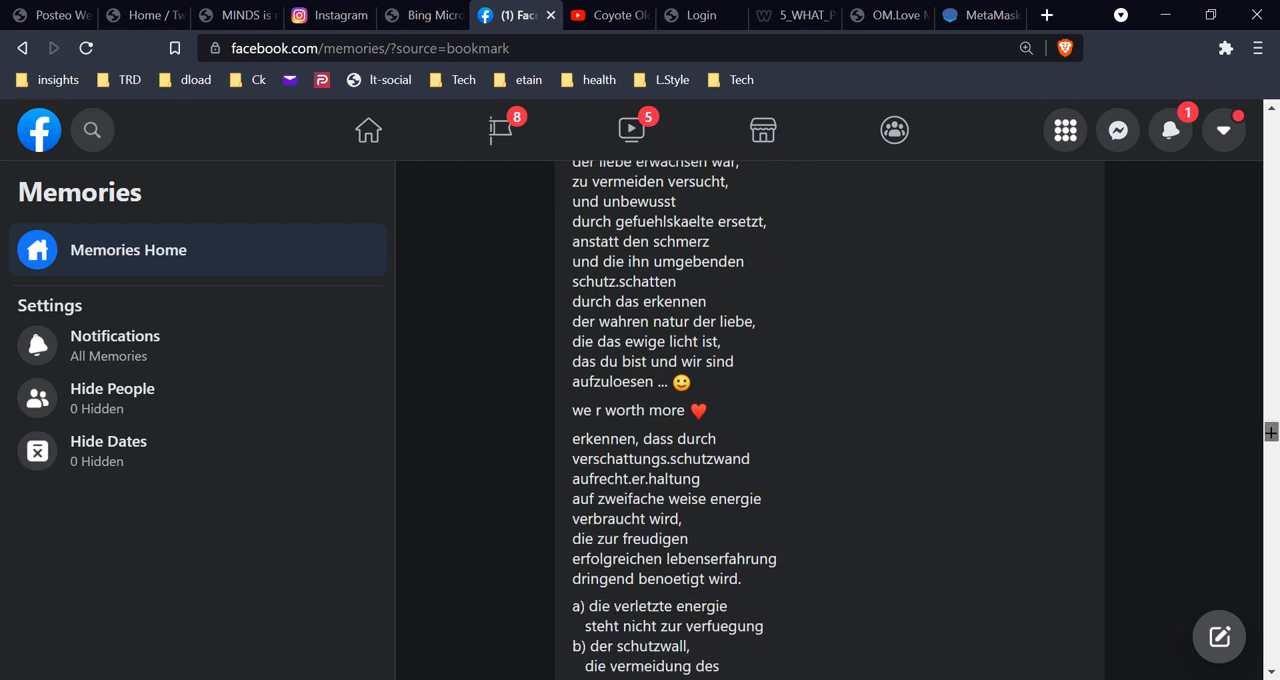
{"action": "scroll", "scroll_direction": "down", "scroll_amount": 3}
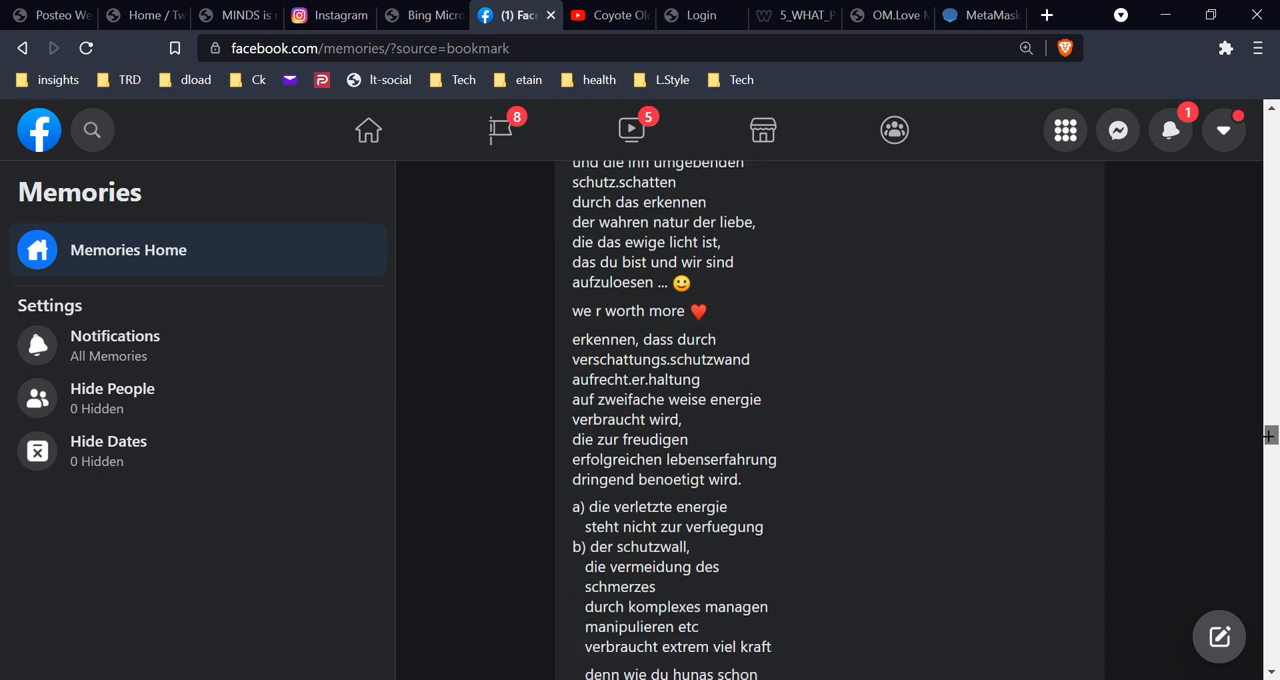
{"action": "scroll", "scroll_direction": "down", "scroll_amount": 3}
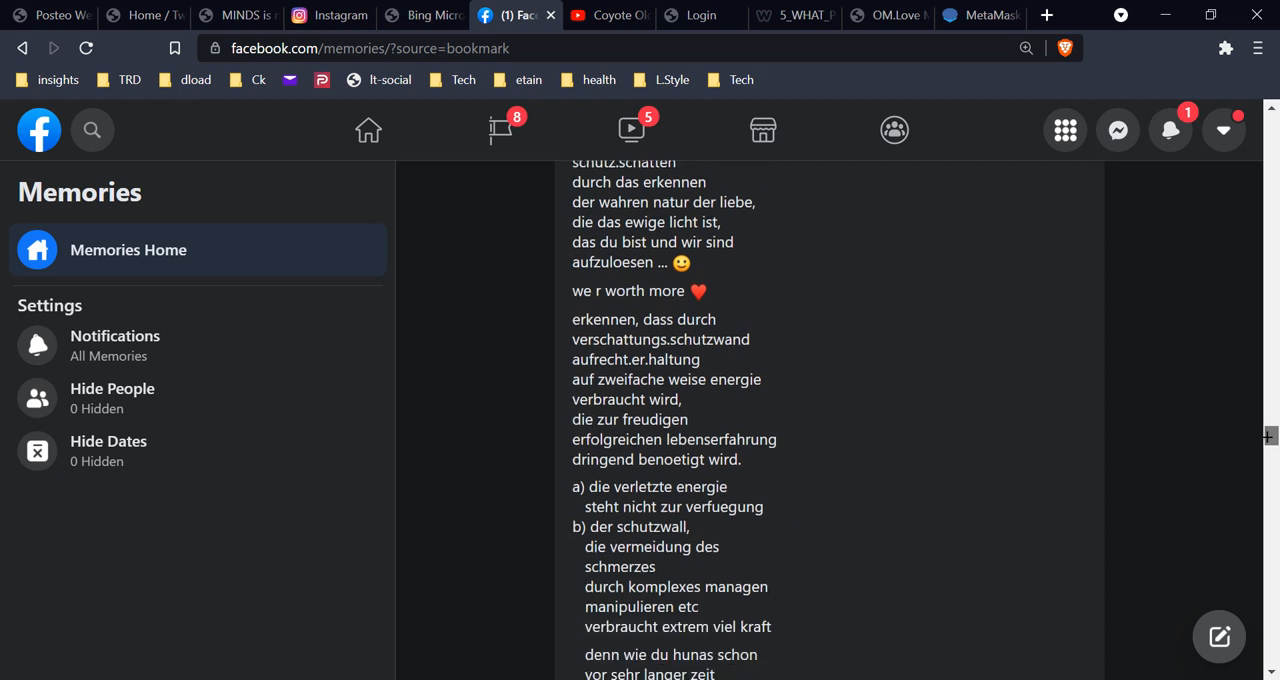
{"action": "scroll", "scroll_direction": "down", "scroll_amount": 3}
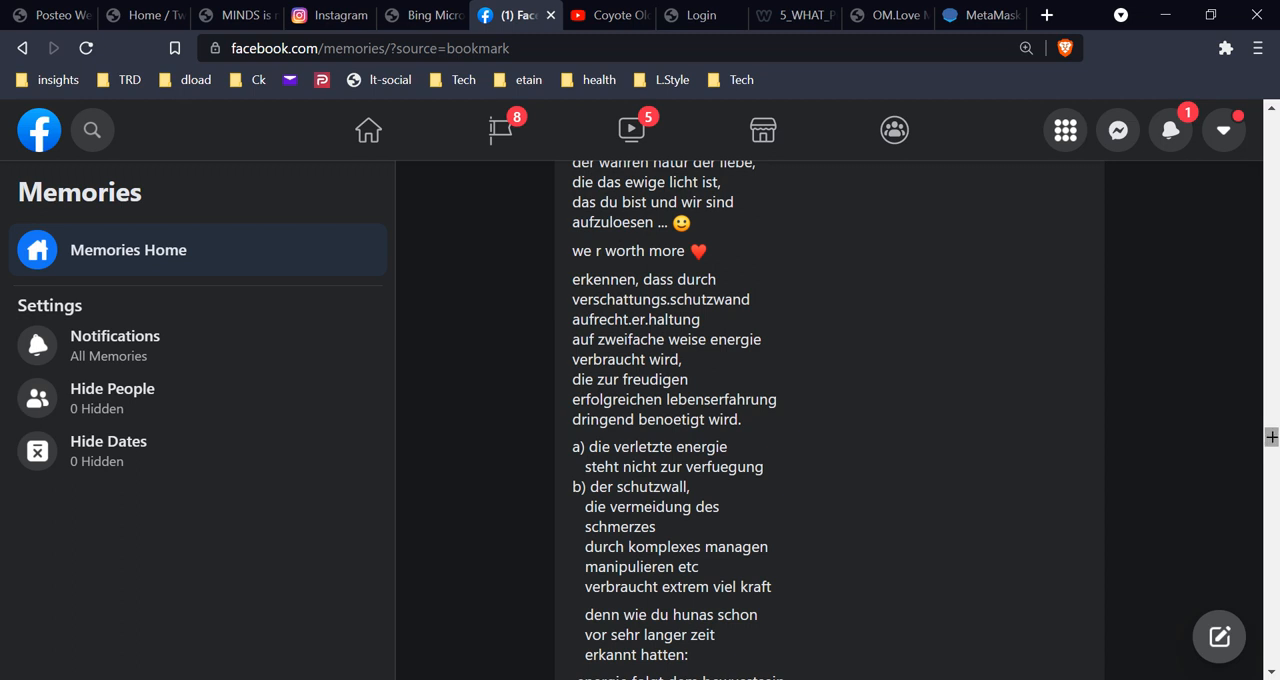
{"action": "scroll", "scroll_direction": "down", "scroll_amount": 3}
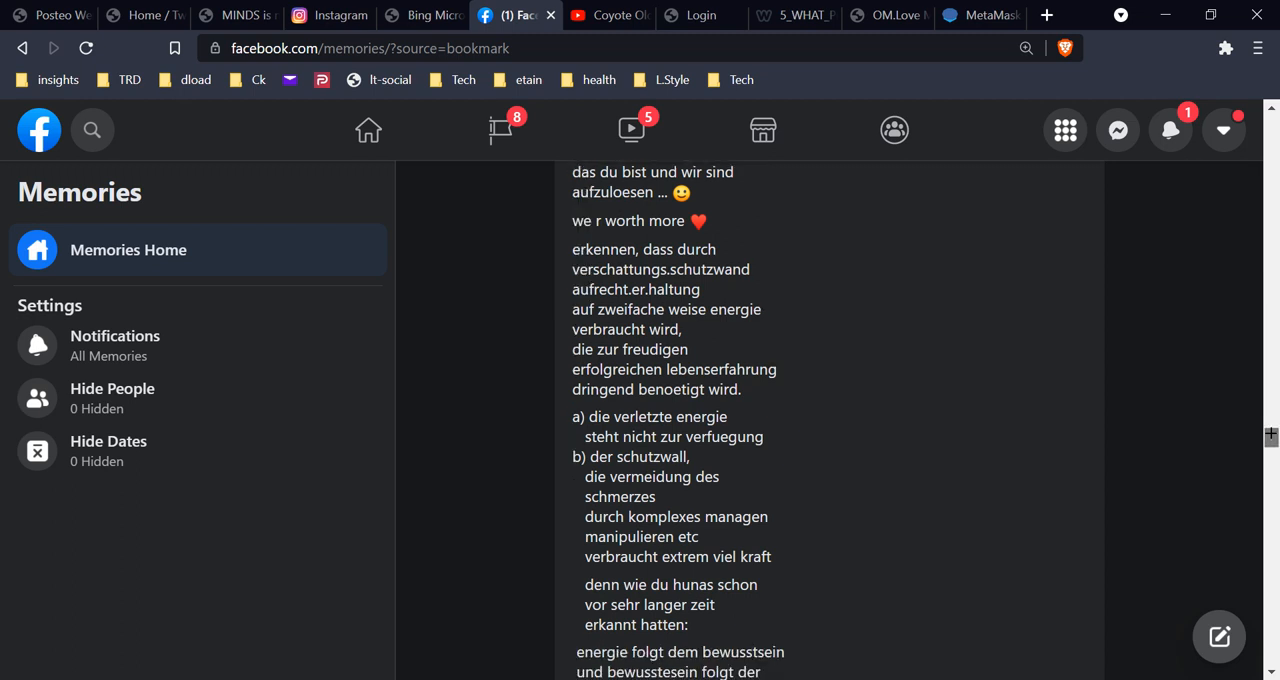
{"action": "scroll", "scroll_direction": "down", "scroll_amount": 3}
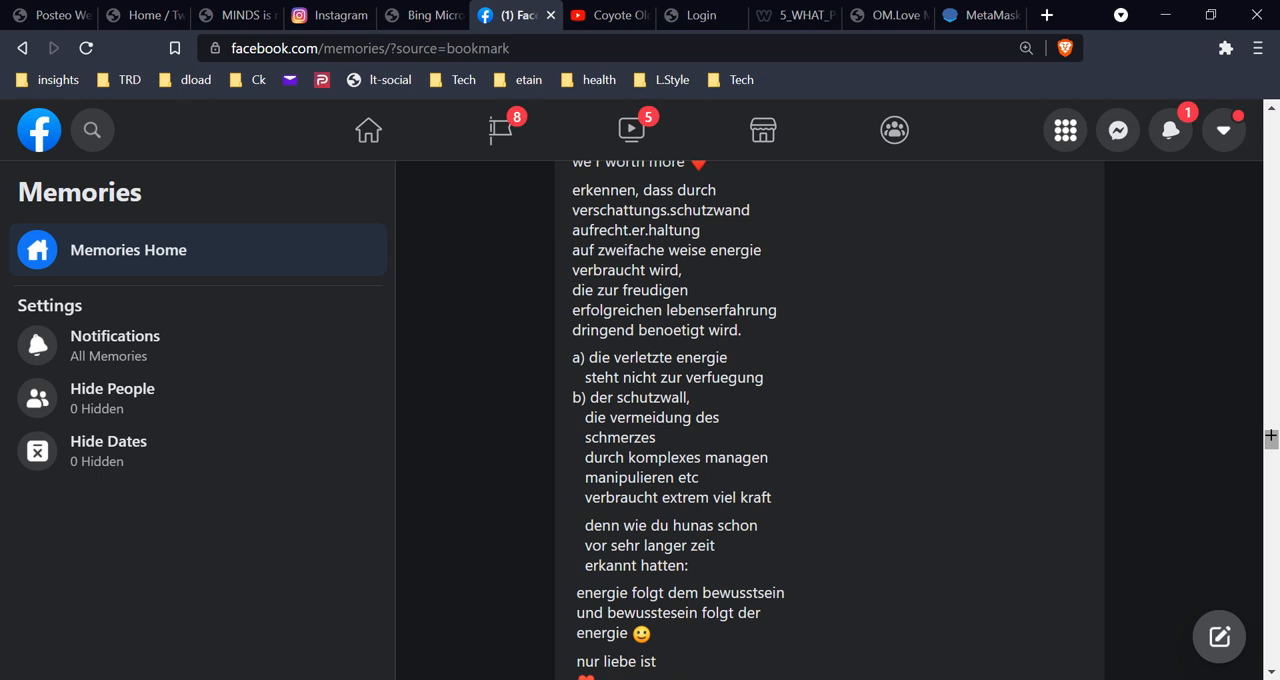
{"action": "scroll", "scroll_direction": "down", "scroll_amount": 3}
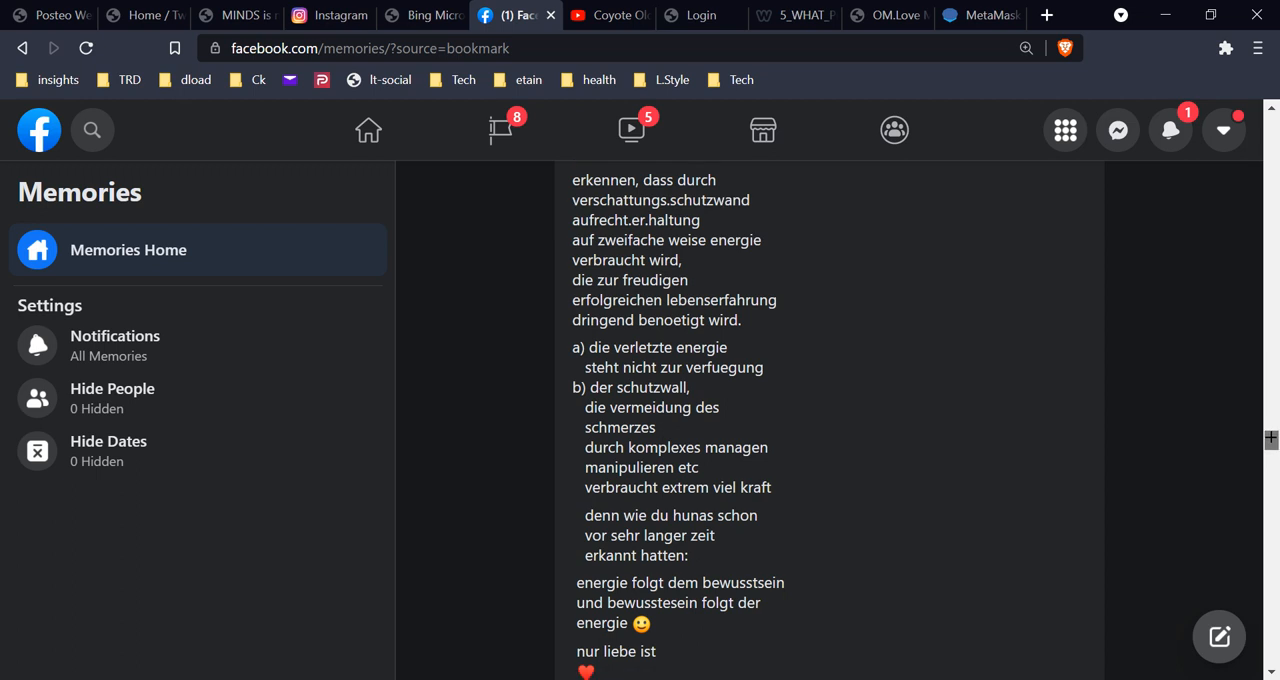
{"action": "scroll", "scroll_direction": "down", "scroll_amount": 3}
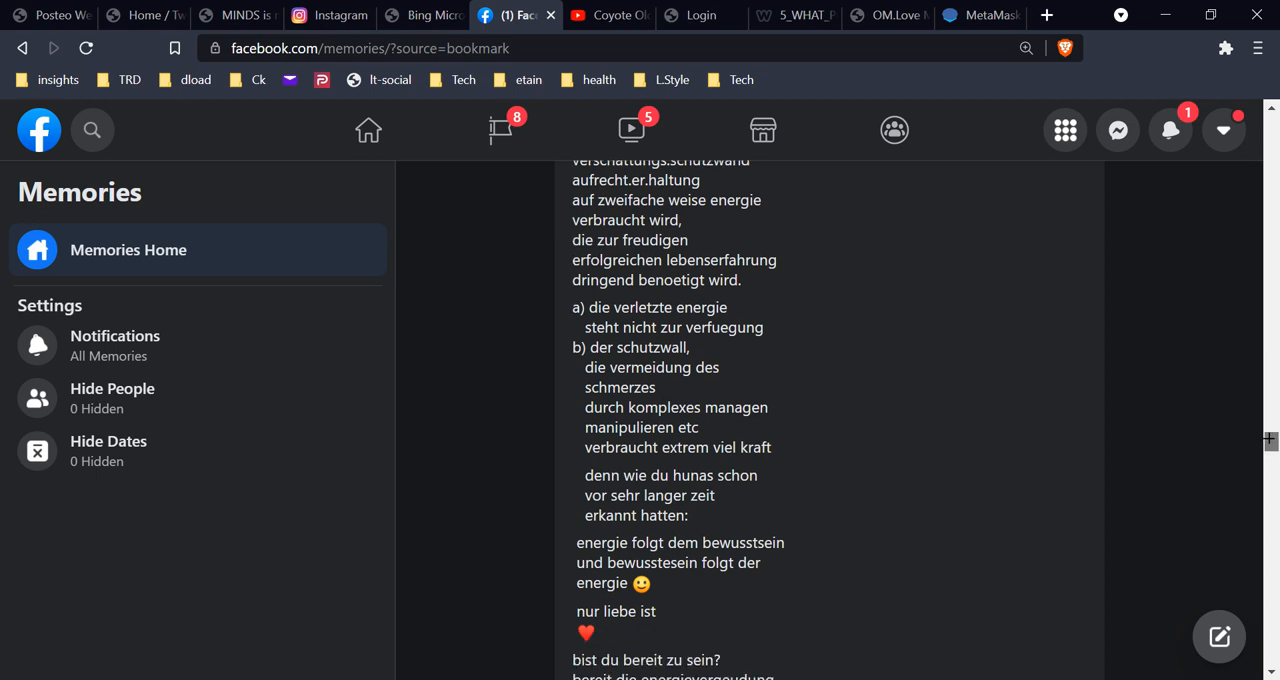
{"action": "scroll", "scroll_direction": "down", "scroll_amount": 3}
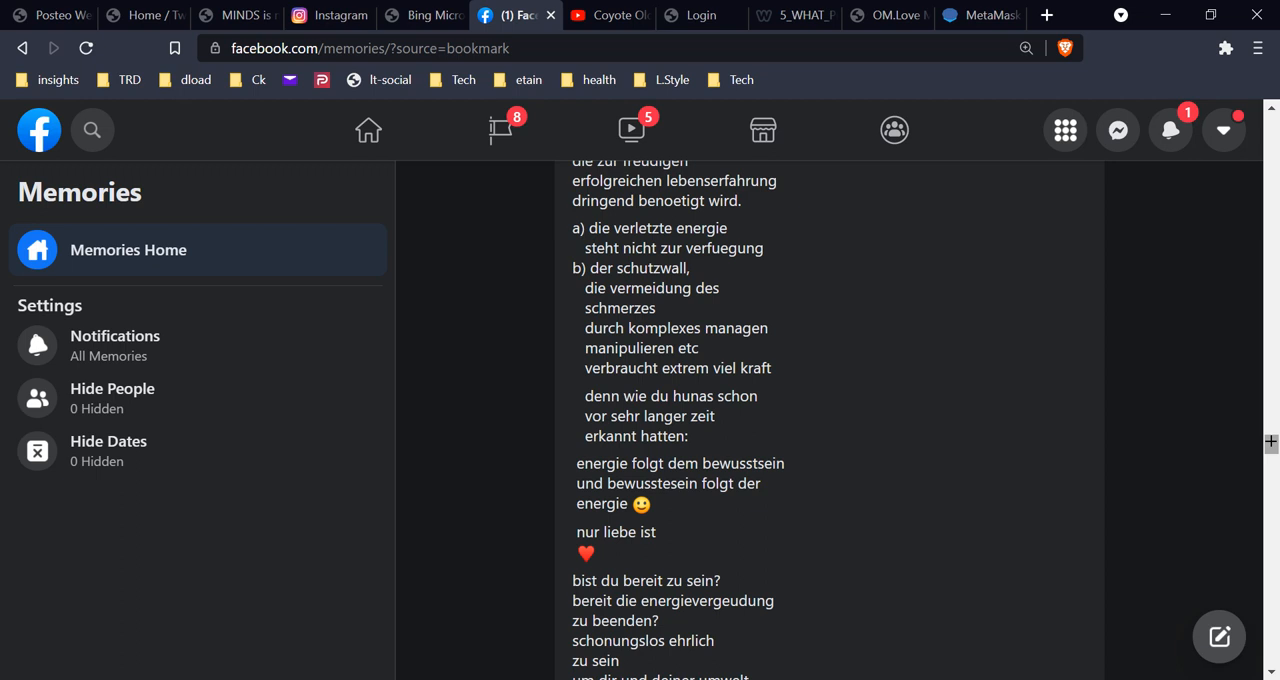
{"action": "scroll", "scroll_direction": "down", "scroll_amount": 3}
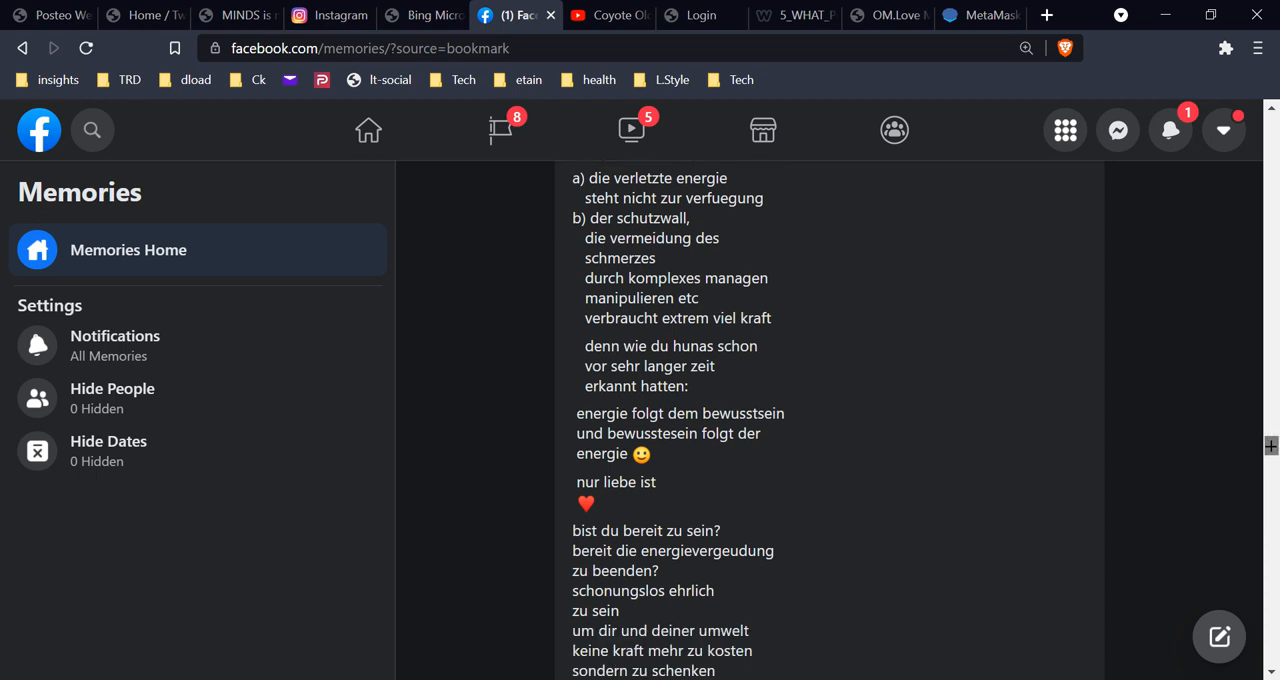
{"action": "scroll", "scroll_direction": "down", "scroll_amount": 3}
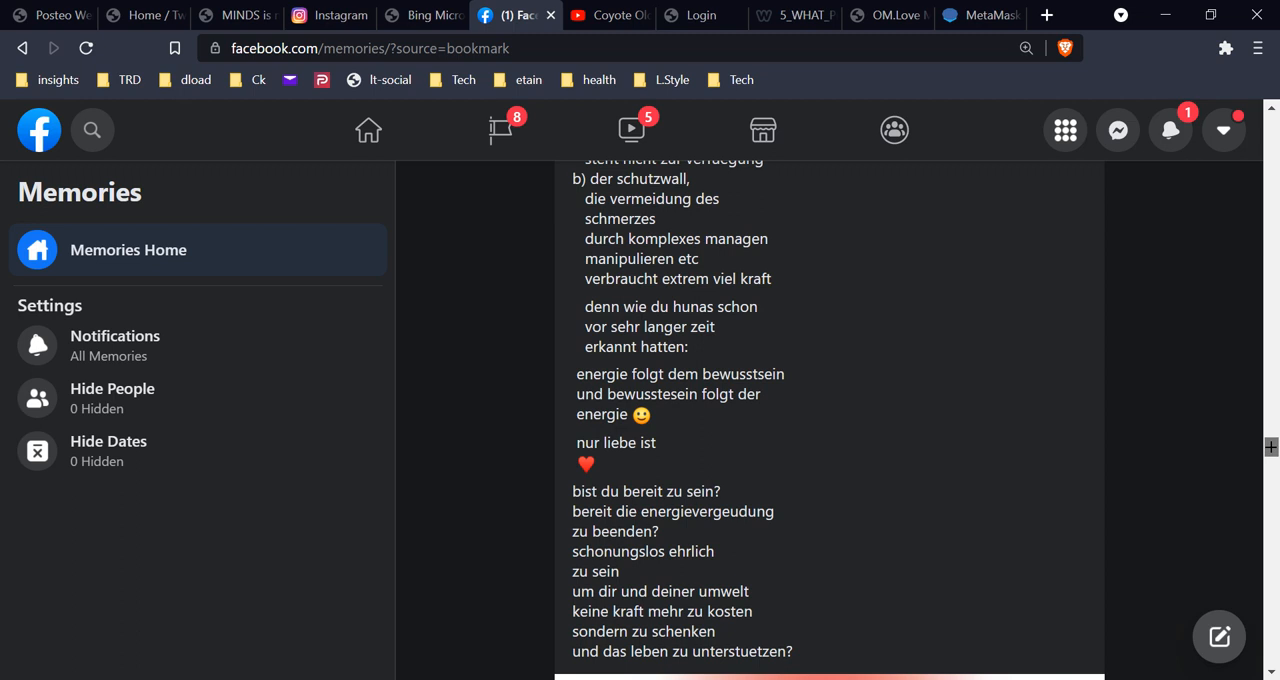
{"action": "scroll", "scroll_direction": "down", "scroll_amount": 3}
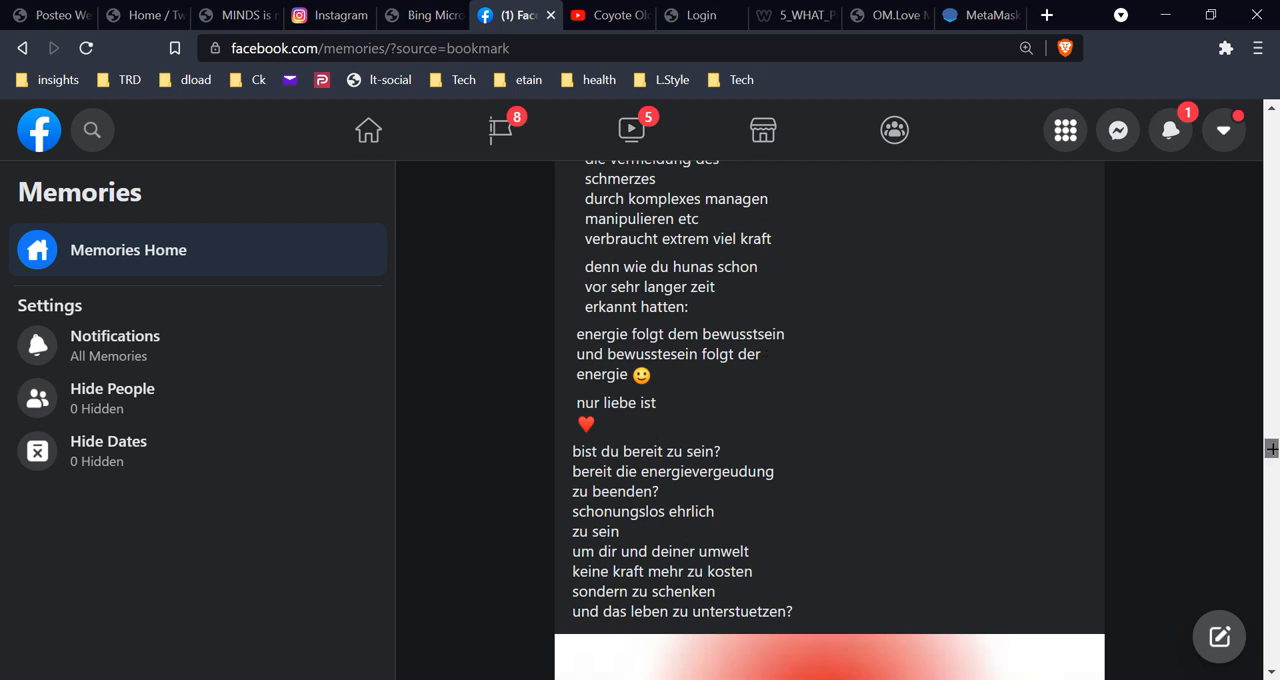
{"action": "scroll", "scroll_direction": "down", "scroll_amount": 3}
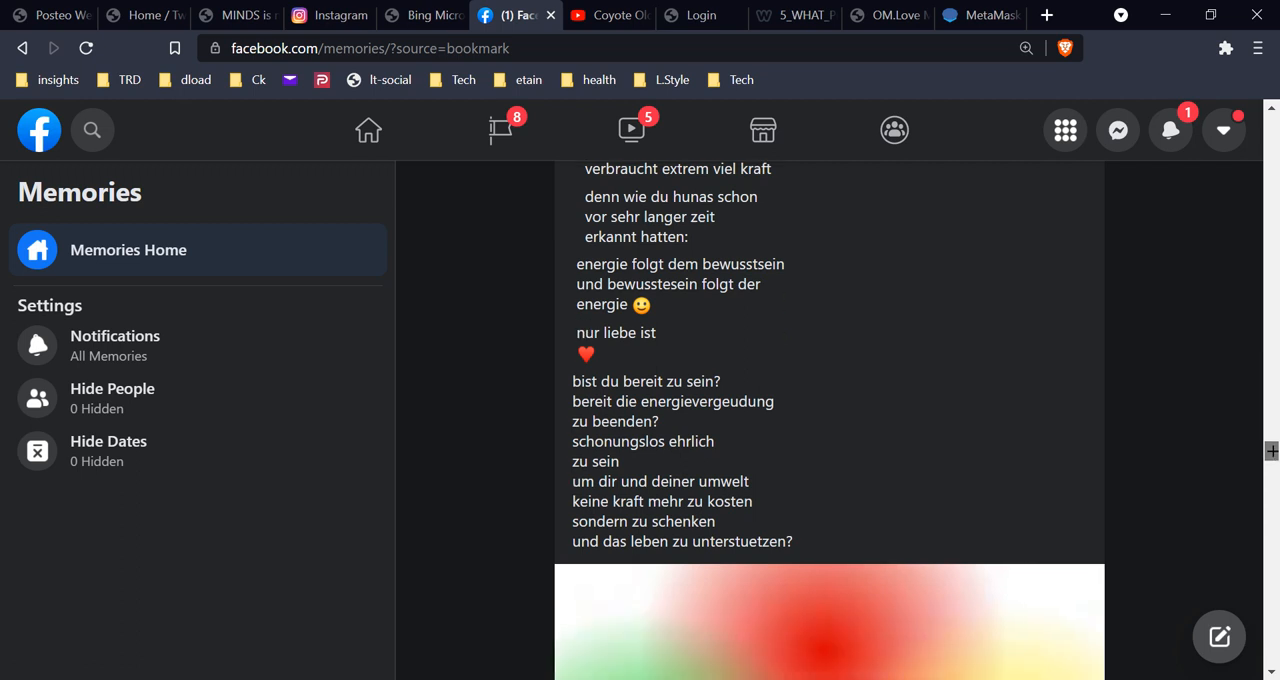
{"action": "scroll", "scroll_direction": "down", "scroll_amount": 3}
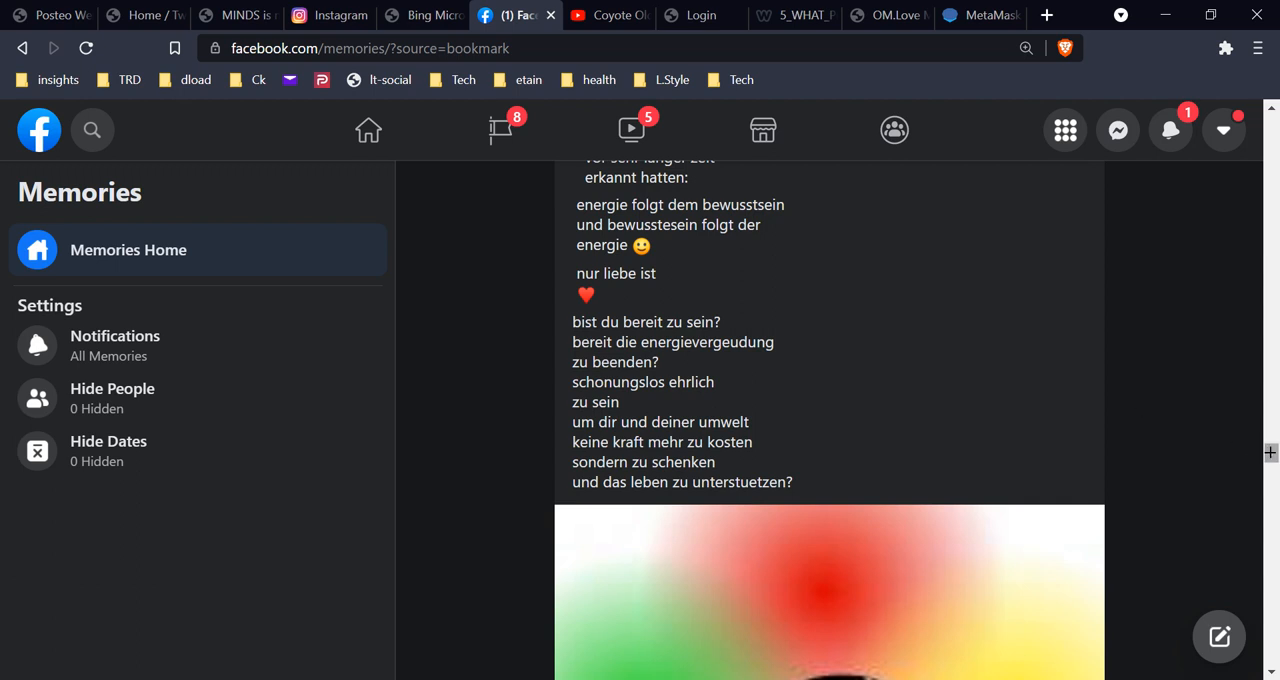
{"action": "scroll", "scroll_direction": "down", "scroll_amount": 3}
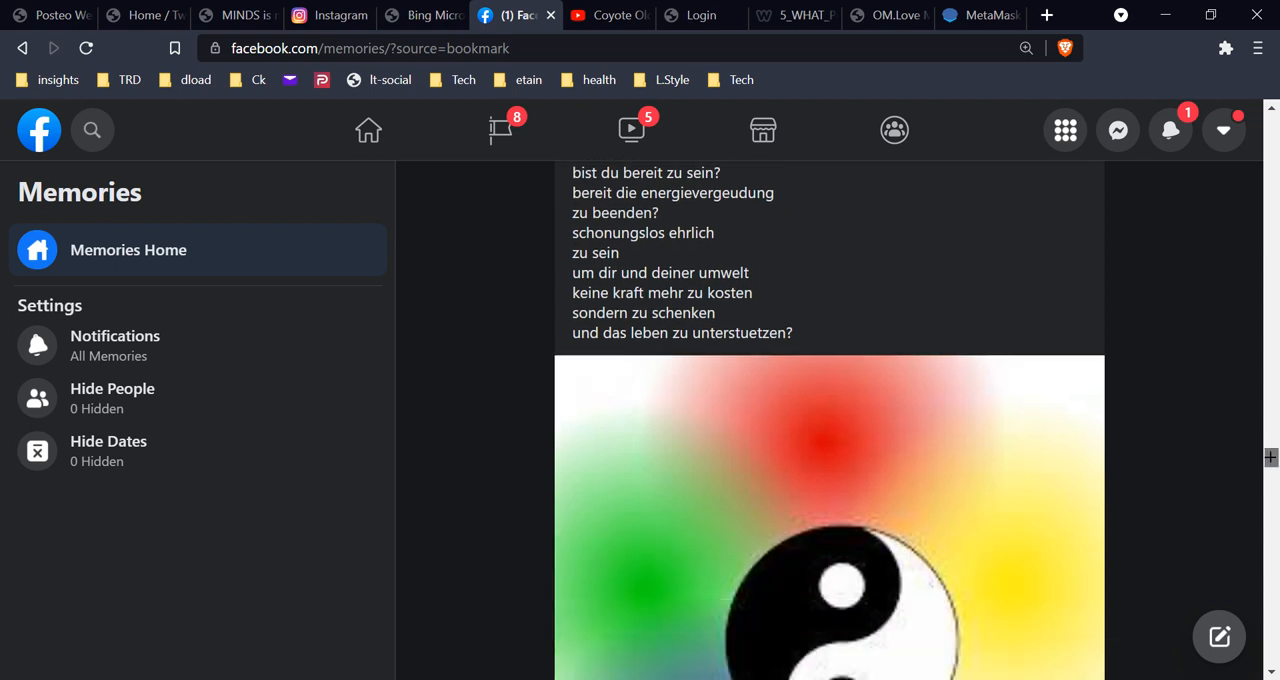
{"action": "scroll", "scroll_direction": "down", "scroll_amount": 3}
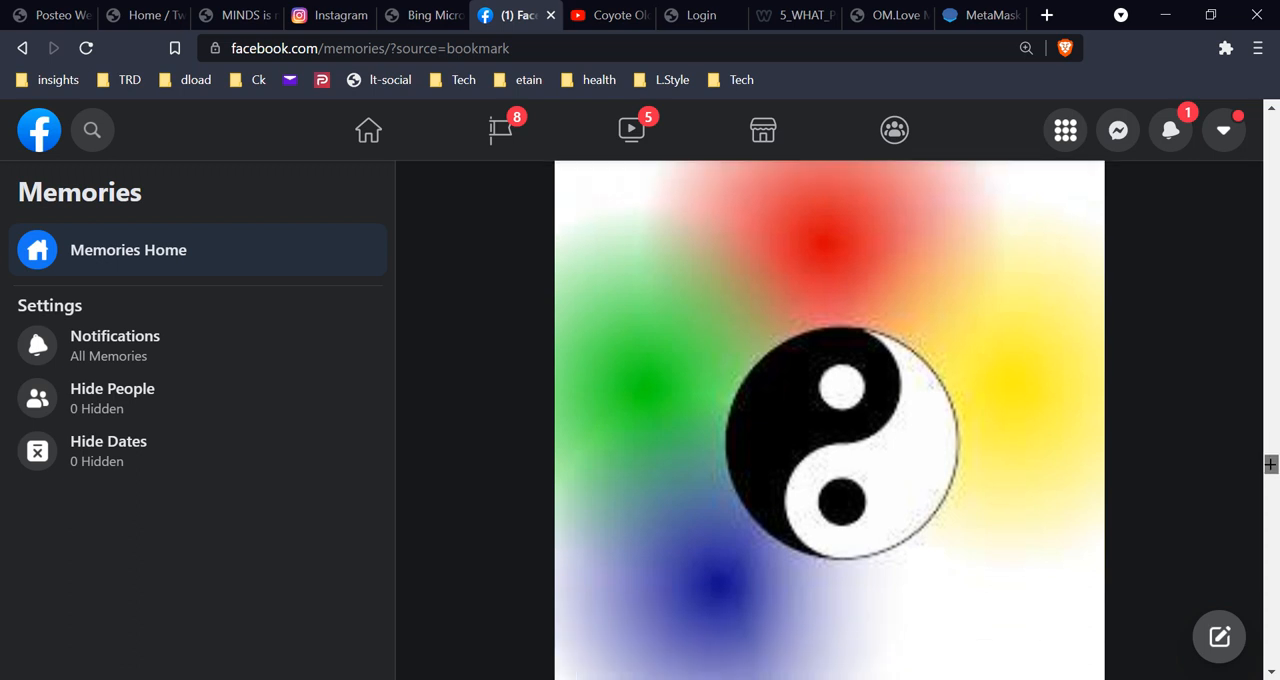
{"action": "scroll", "scroll_direction": "down", "scroll_amount": 3}
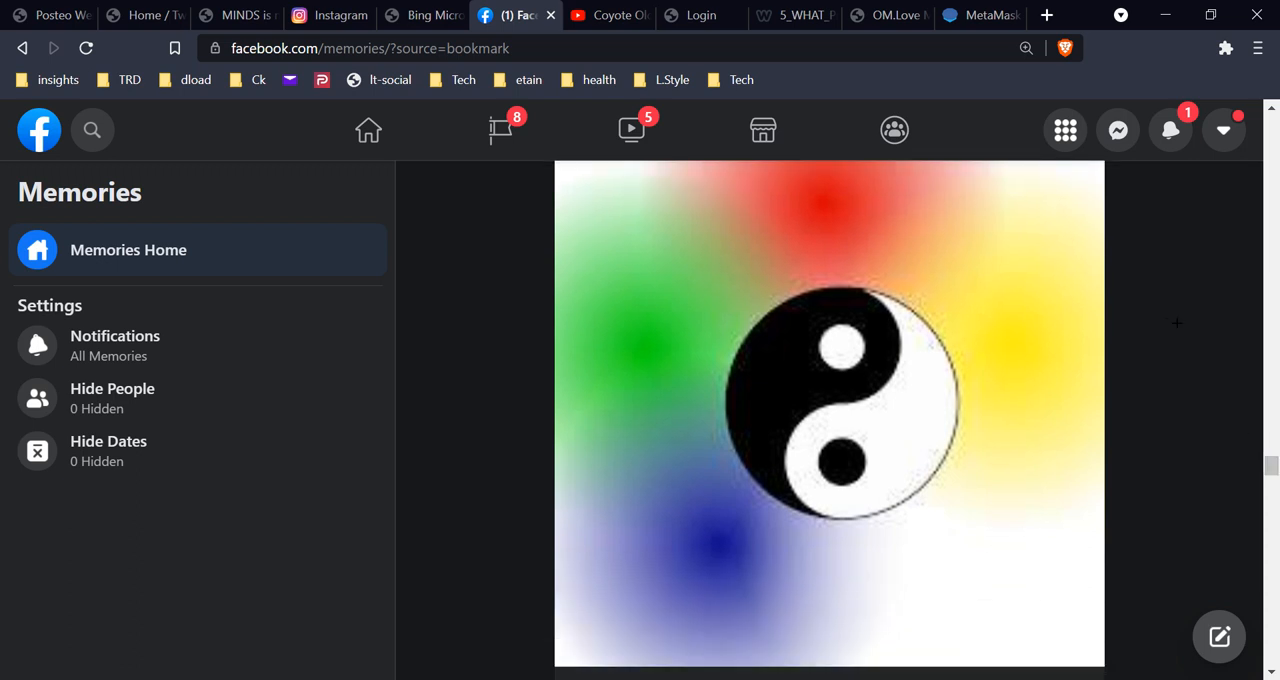
{"action": "mouse_move", "coordinate": [1163, 315]}
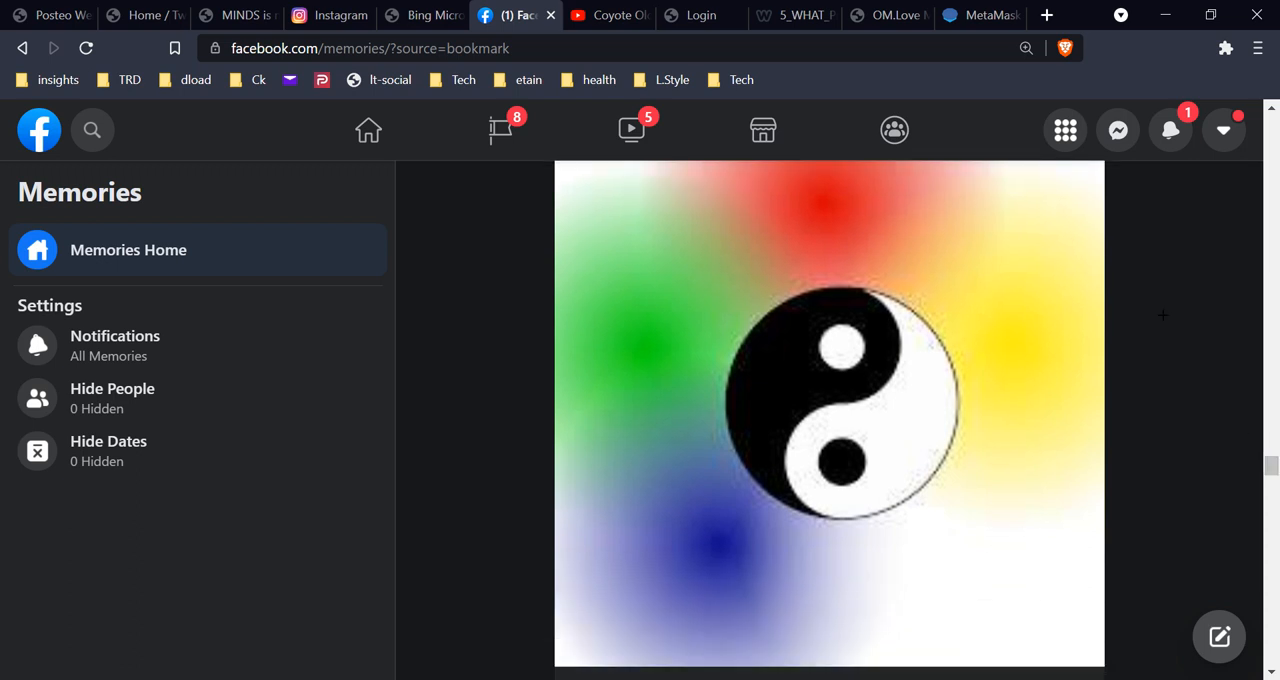